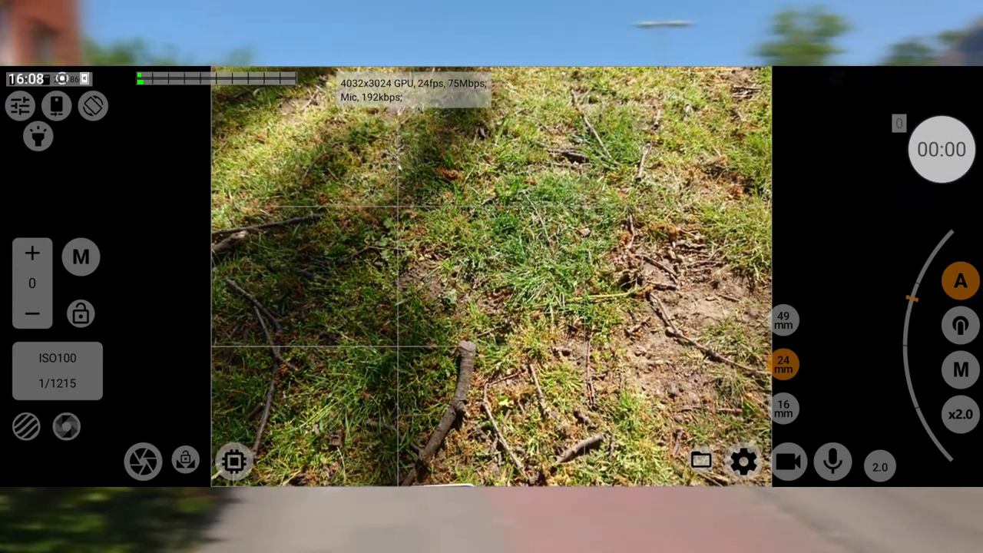
# Record an 11-second clip of the grass and twigs on the ground.
pyautogui.click(789, 461)
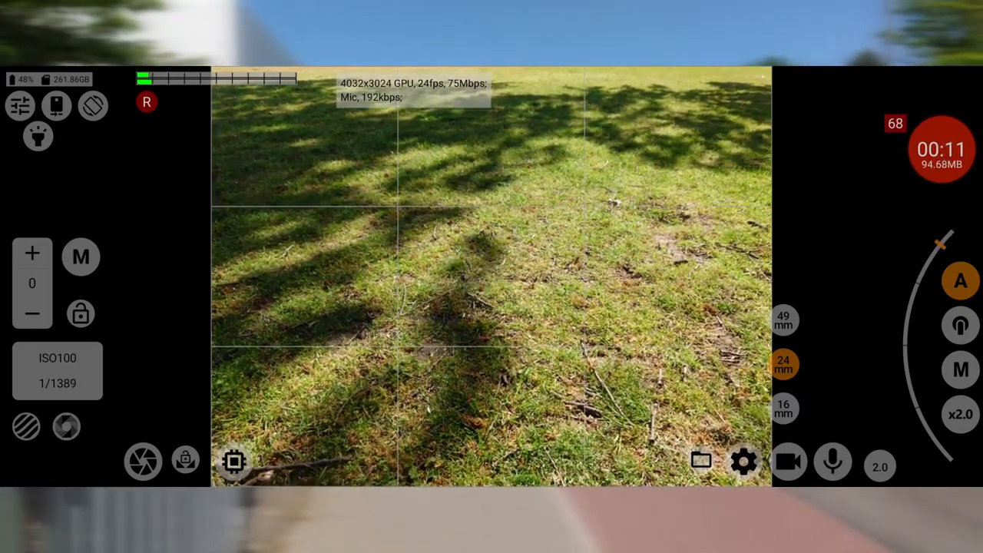
pyautogui.click(942, 149)
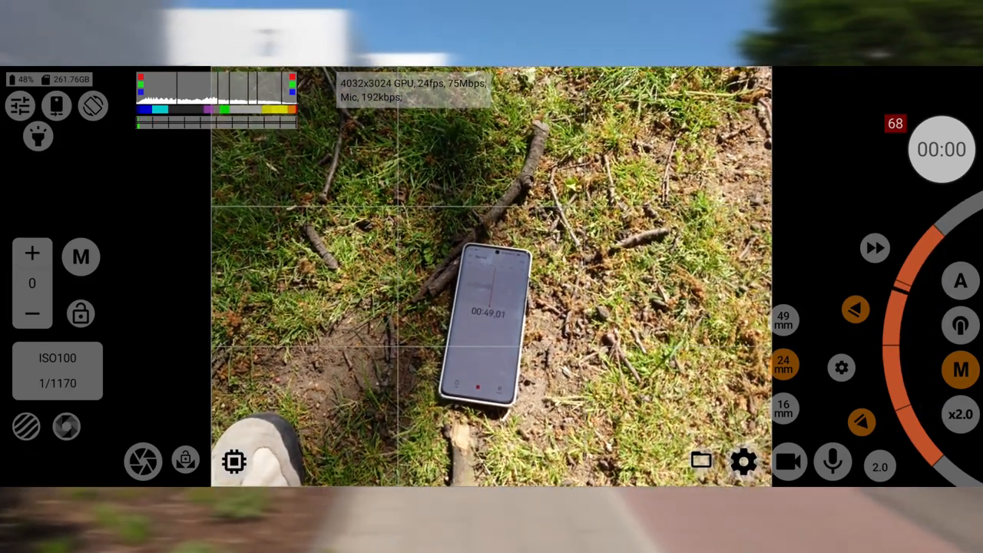
# Turn the colour-coded peaking overlay on, then back off.
pyautogui.click(65, 427)
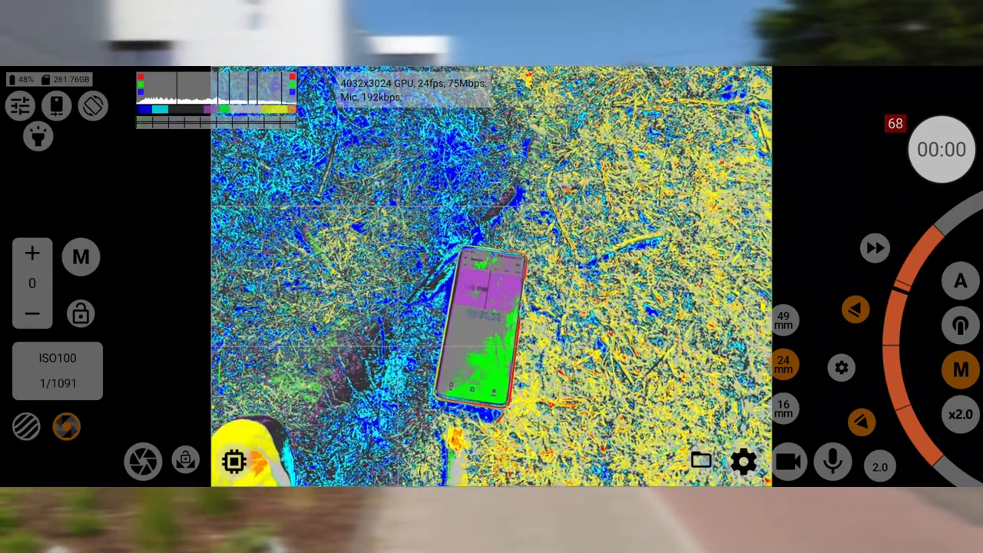
pyautogui.click(65, 426)
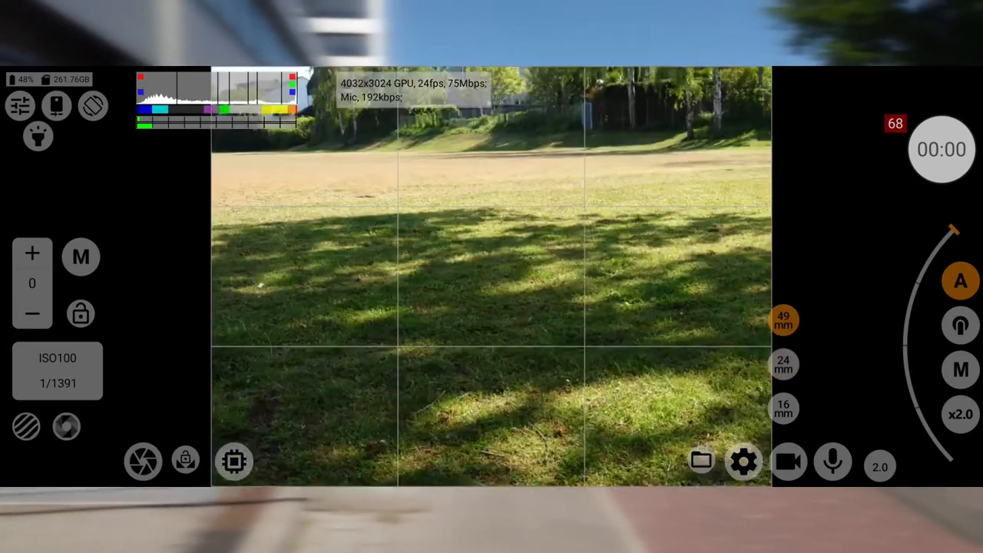
# Switch to the 16mm lens and record an 11-second wide clip of the field.
pyautogui.click(784, 410)
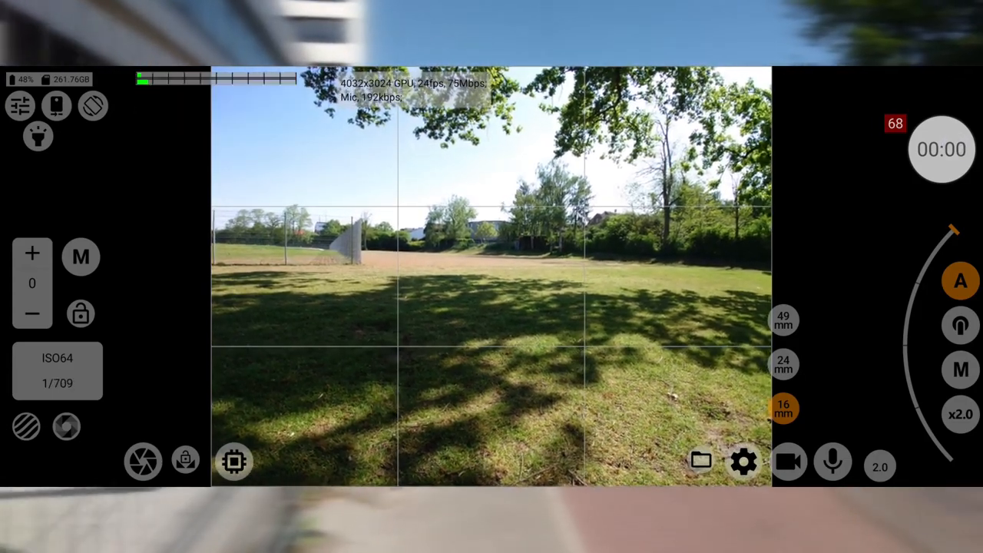
pyautogui.click(788, 461)
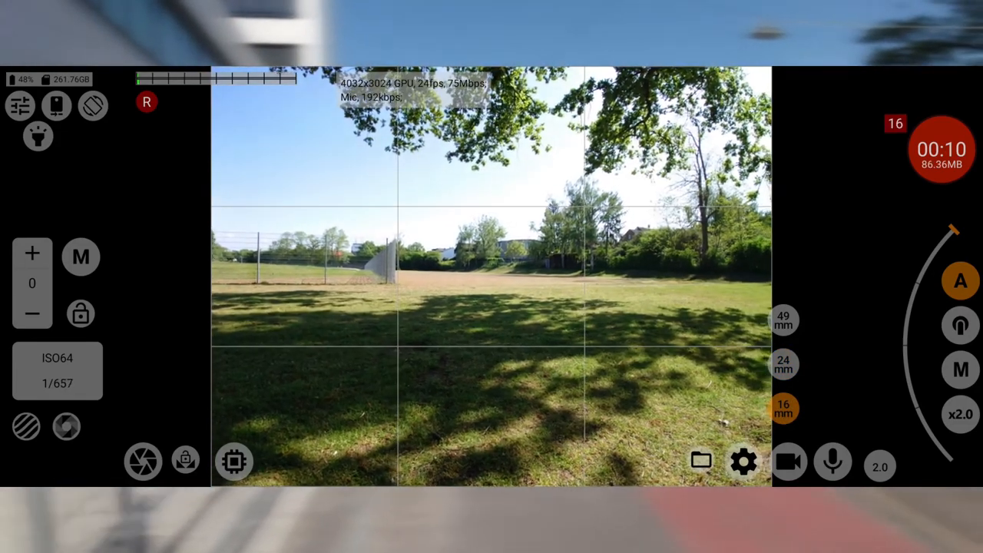
pyautogui.click(143, 461)
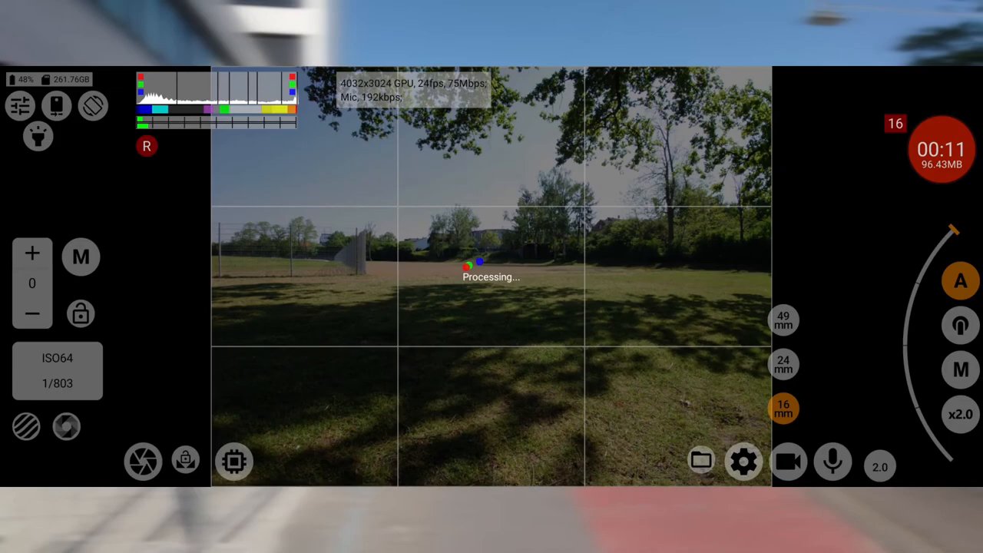
pyautogui.click(941, 149)
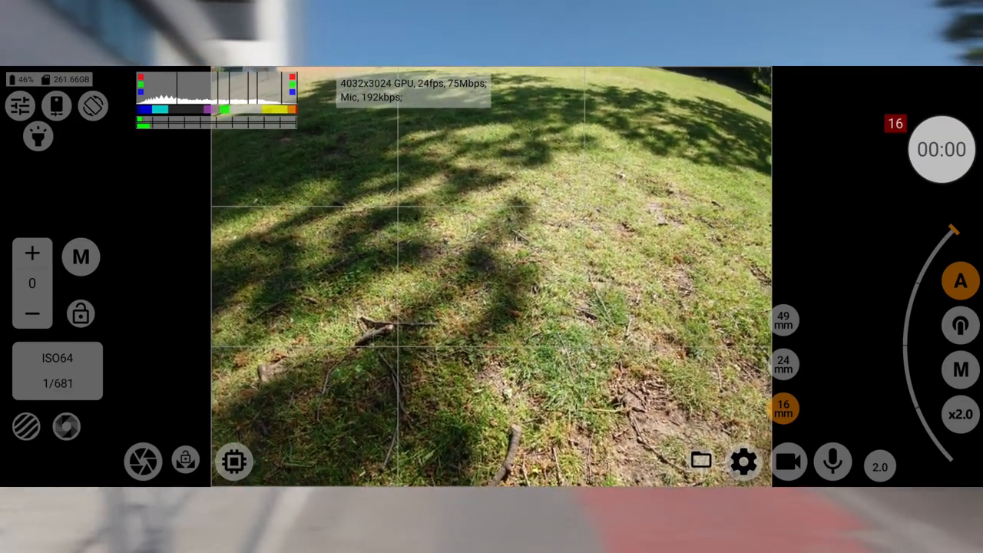
pyautogui.click(832, 462)
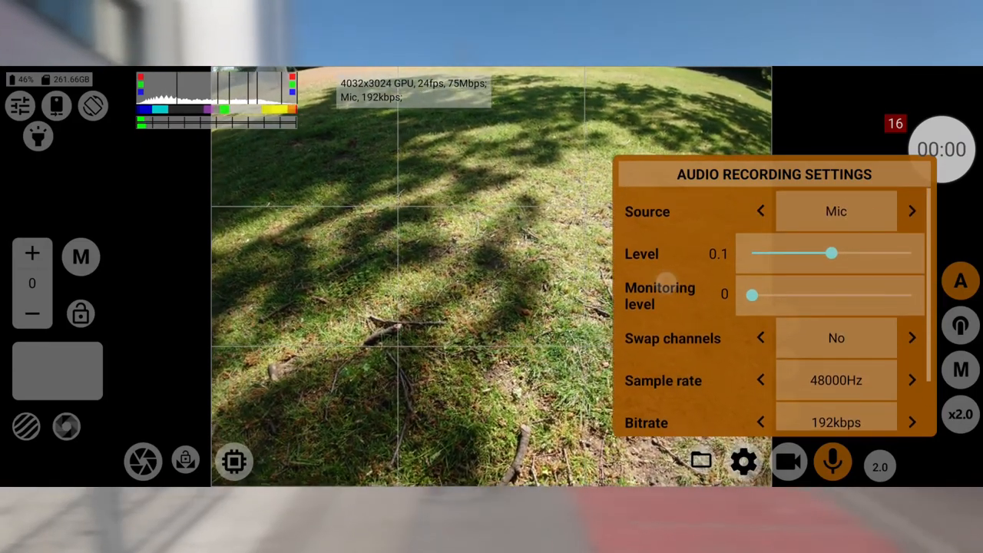
# Scroll through the microphone source, level, sample rate and bitrate audio options.
pyautogui.scroll(-3)
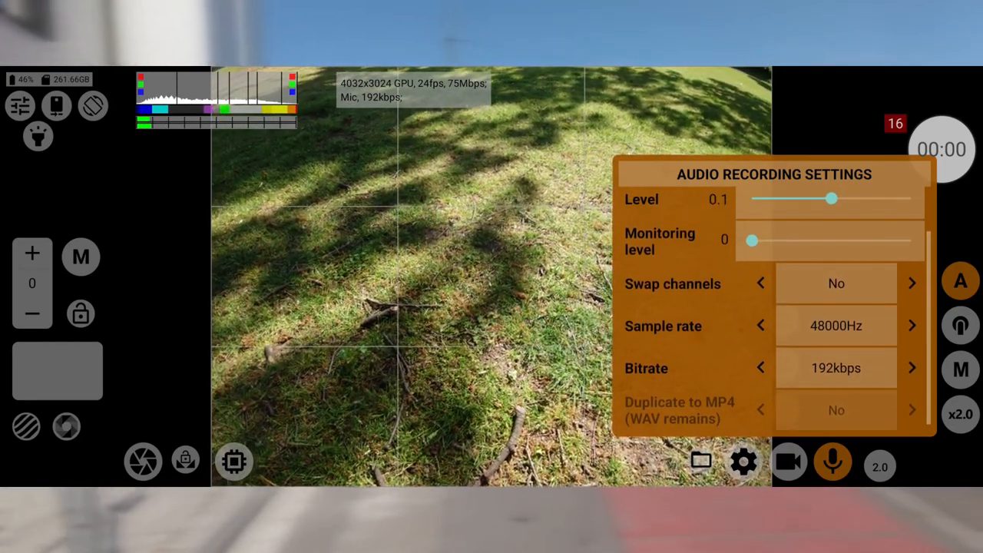
pyautogui.click(788, 460)
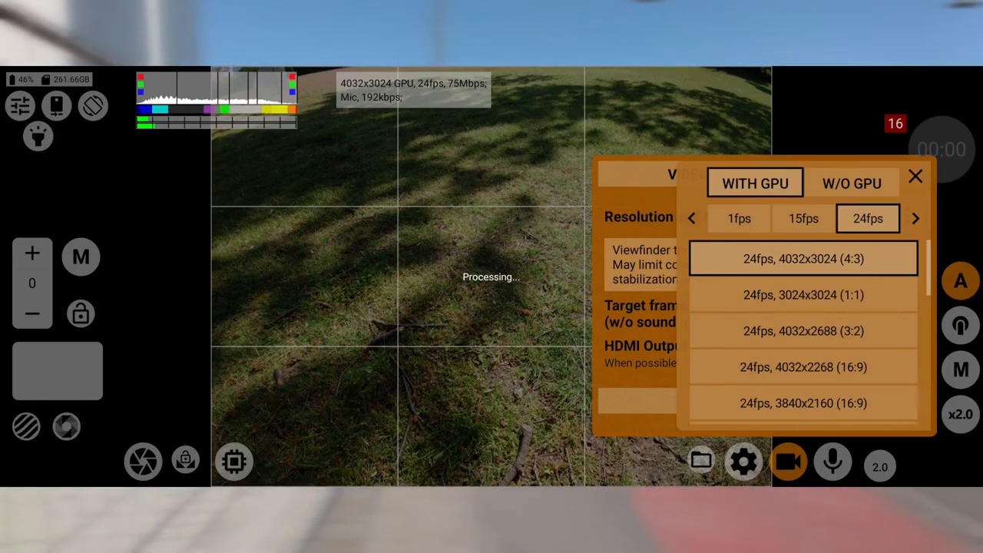
# Set video to 3840x2160 (16:9) at 60fps without GPU, then restart the camera.
pyautogui.click(852, 183)
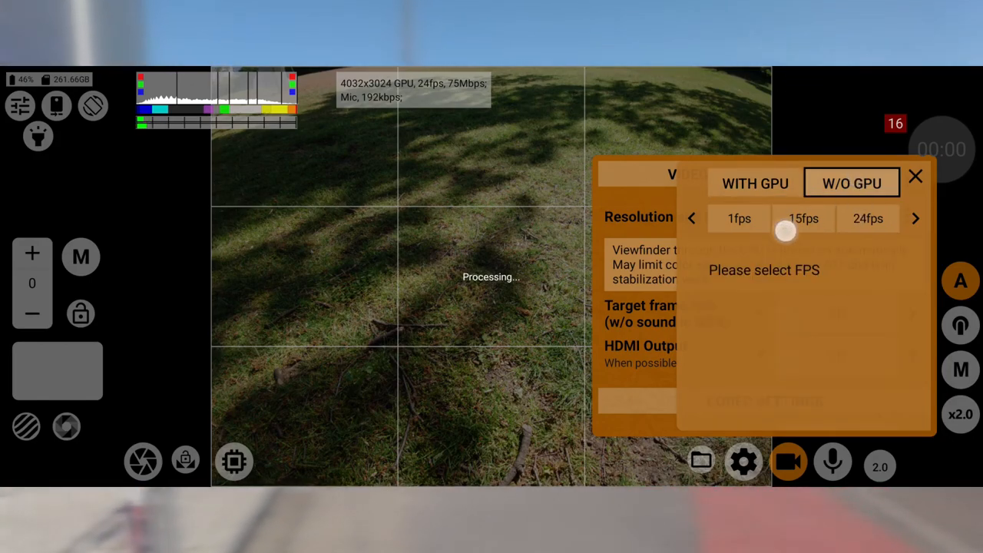
pyautogui.click(916, 218)
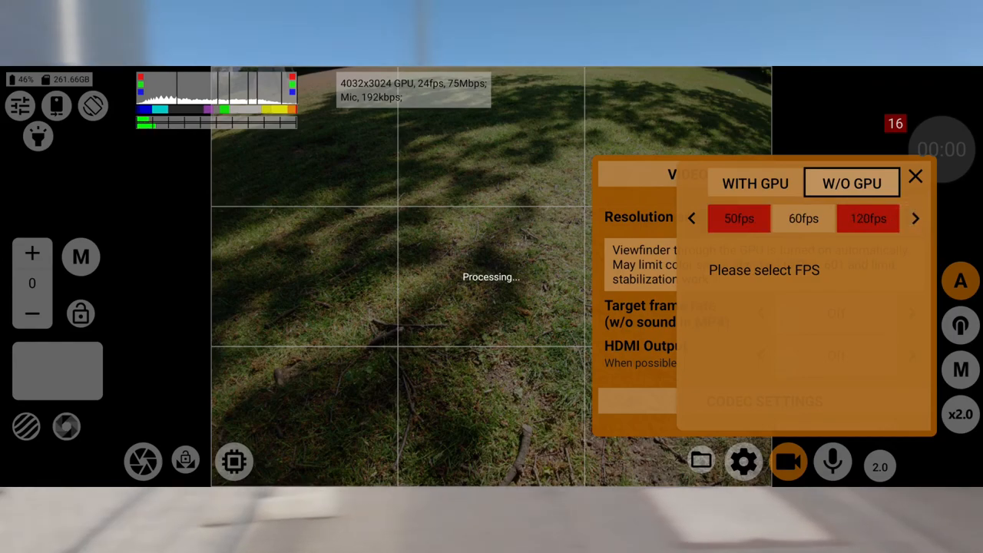
pyautogui.click(802, 218)
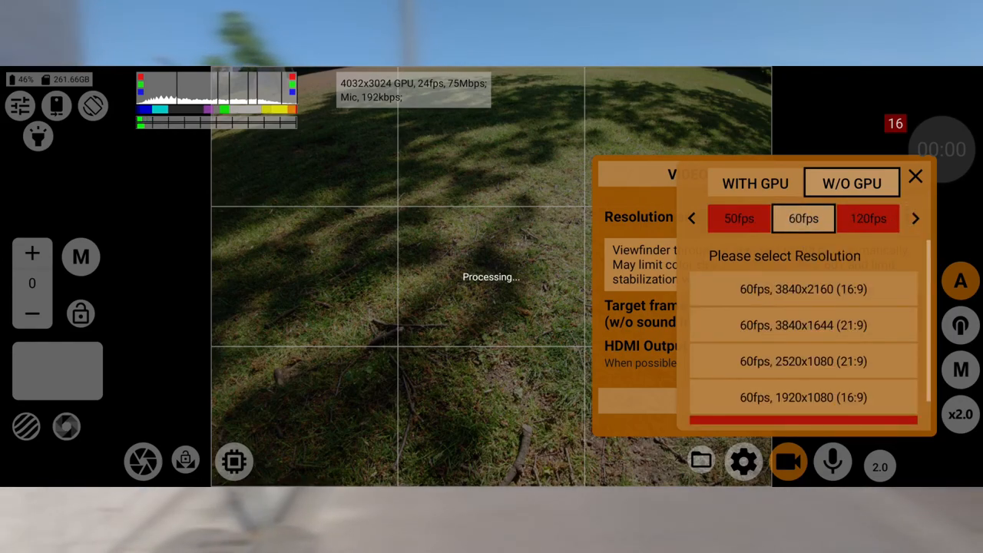
pyautogui.click(804, 288)
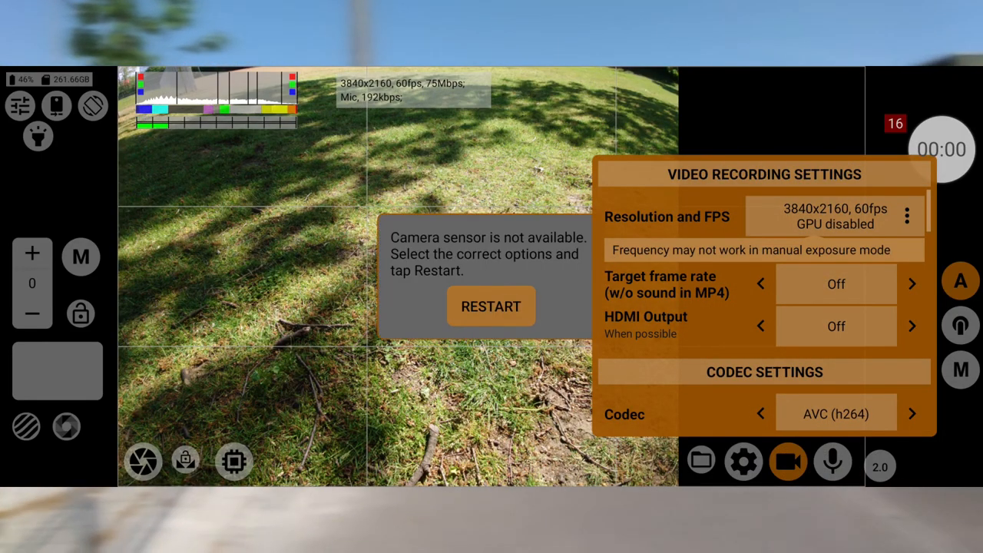
pyautogui.click(491, 305)
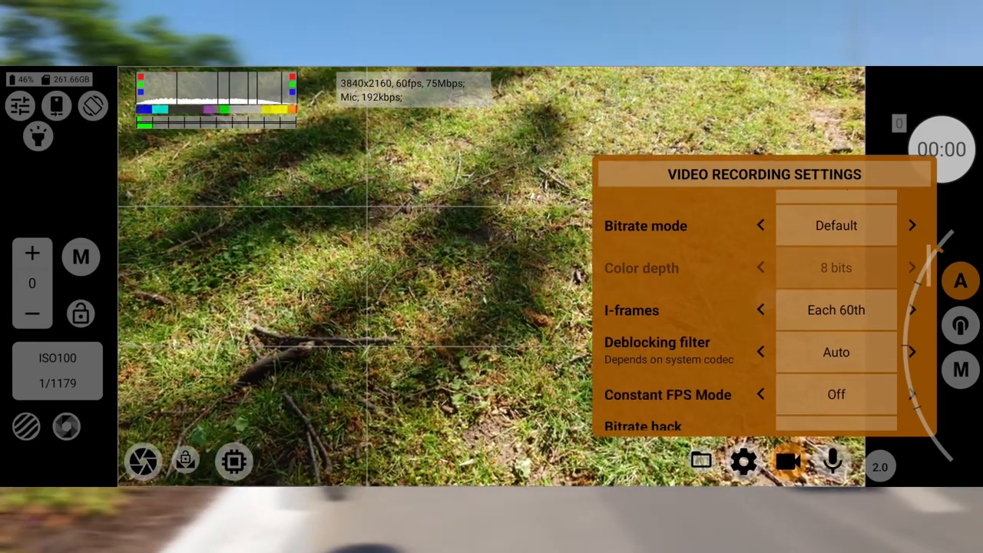
pyautogui.scroll(-3)
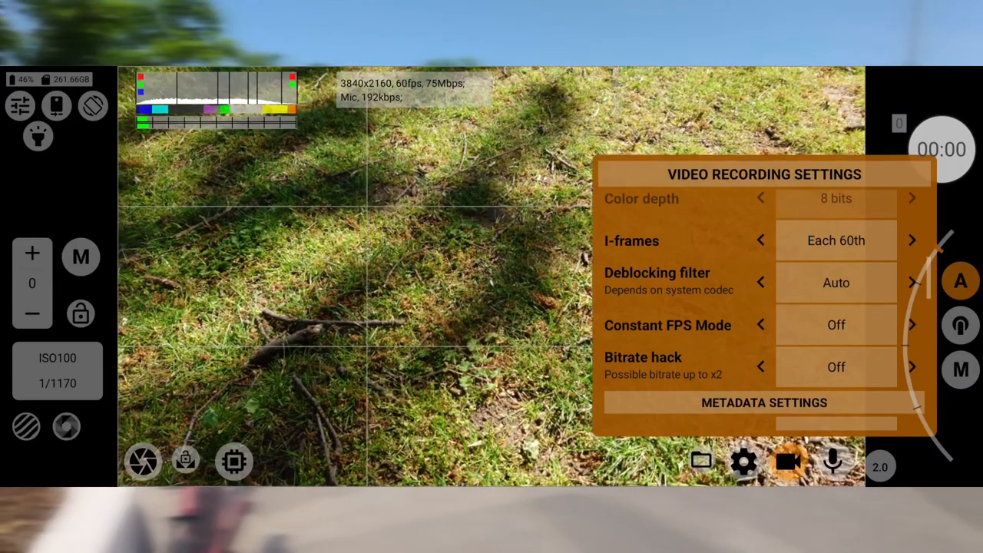
pyautogui.scroll(-3)
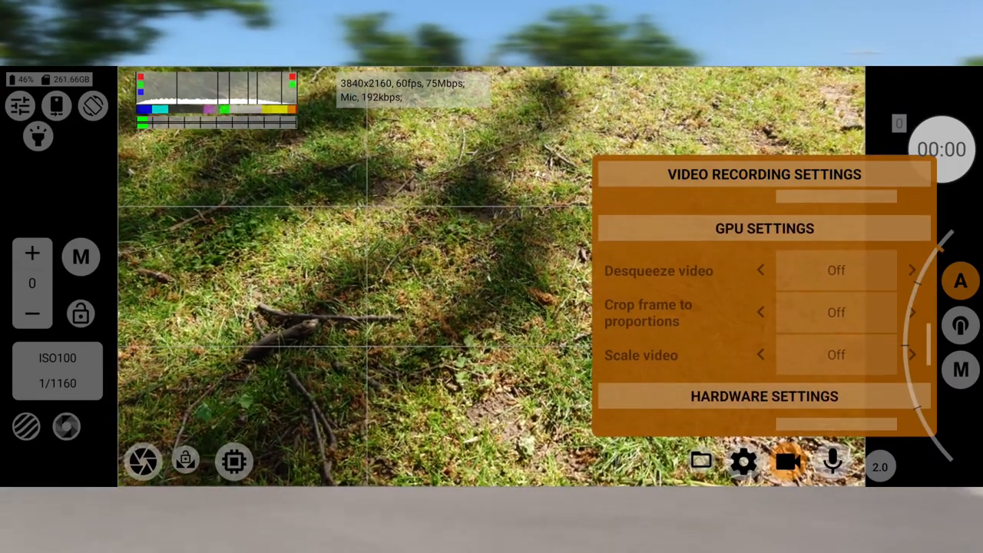
pyautogui.scroll(-3)
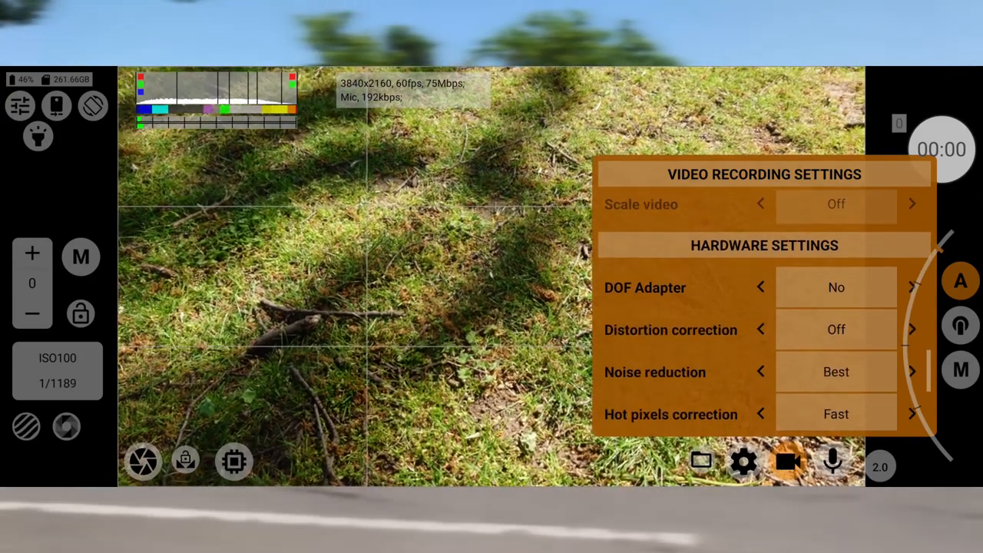
pyautogui.scroll(3)
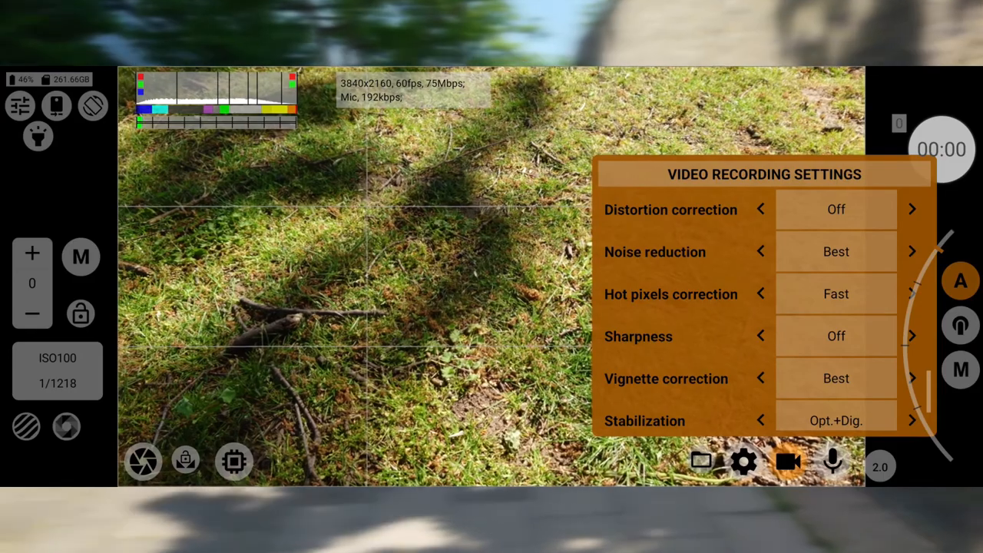
pyautogui.scroll(-3)
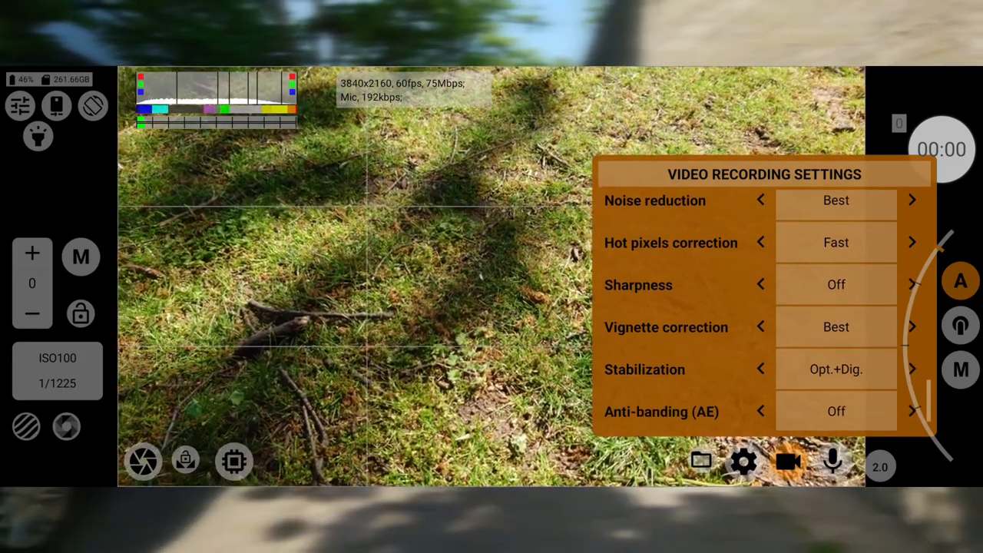
pyautogui.scroll(3)
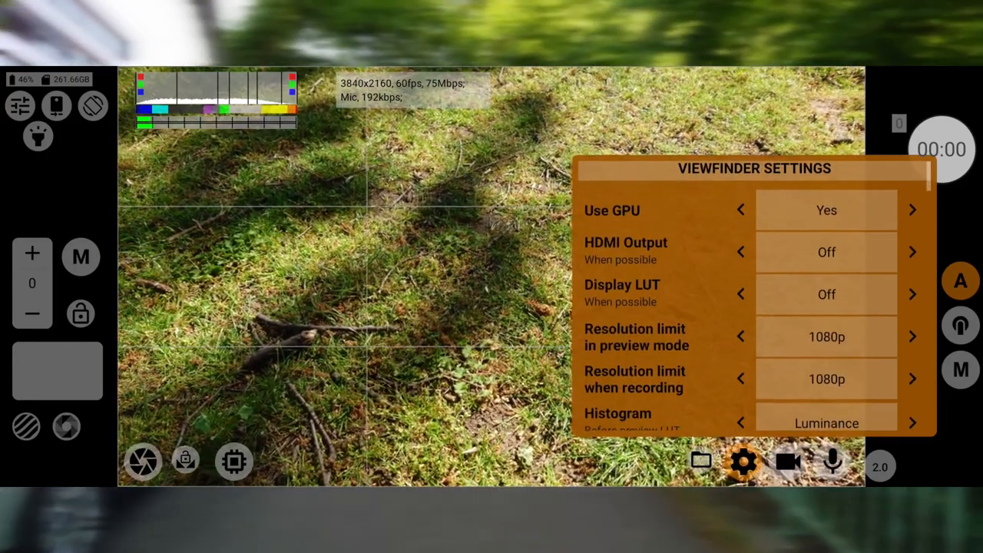
# Scroll the settings panel past the GPU options to the histogram and peaking options.
pyautogui.scroll(3)
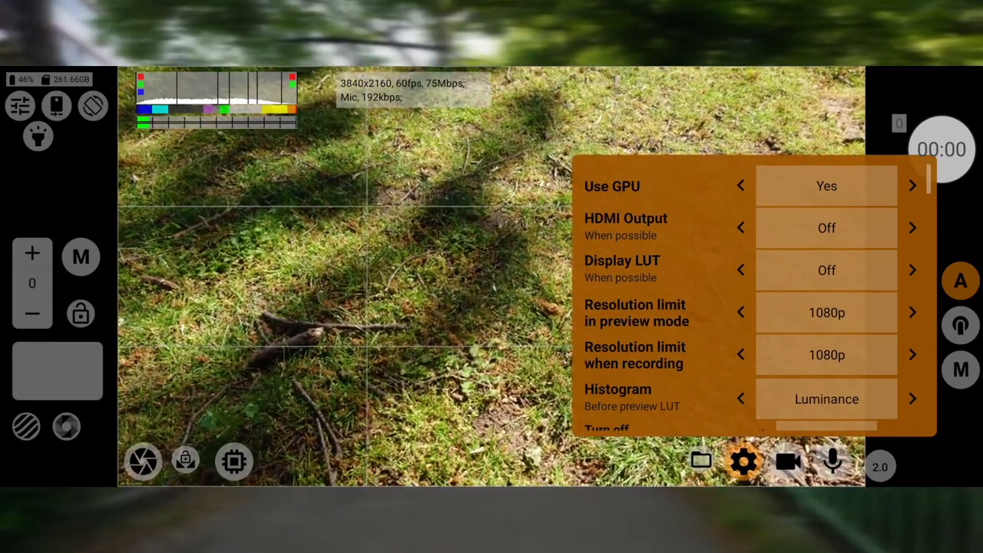
pyautogui.scroll(-3)
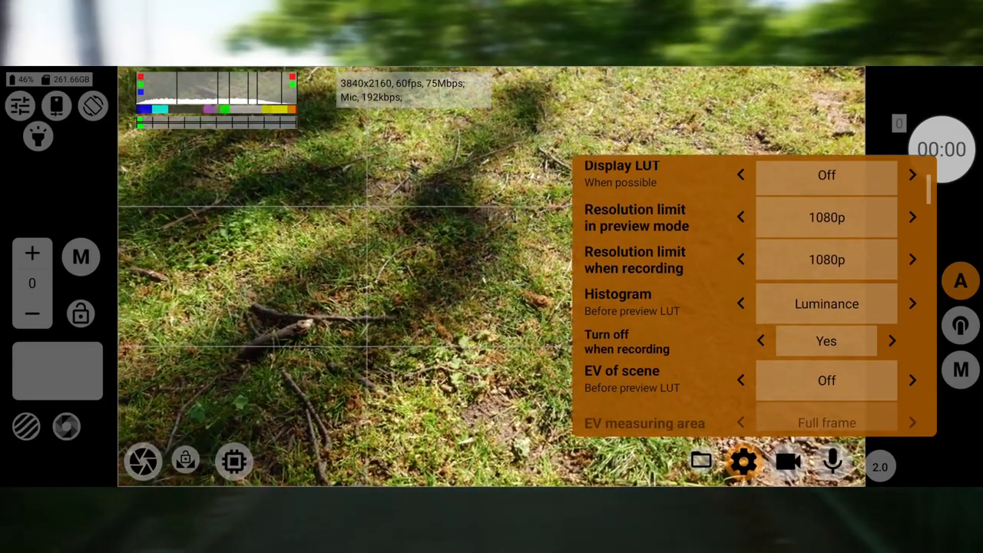
pyautogui.scroll(3)
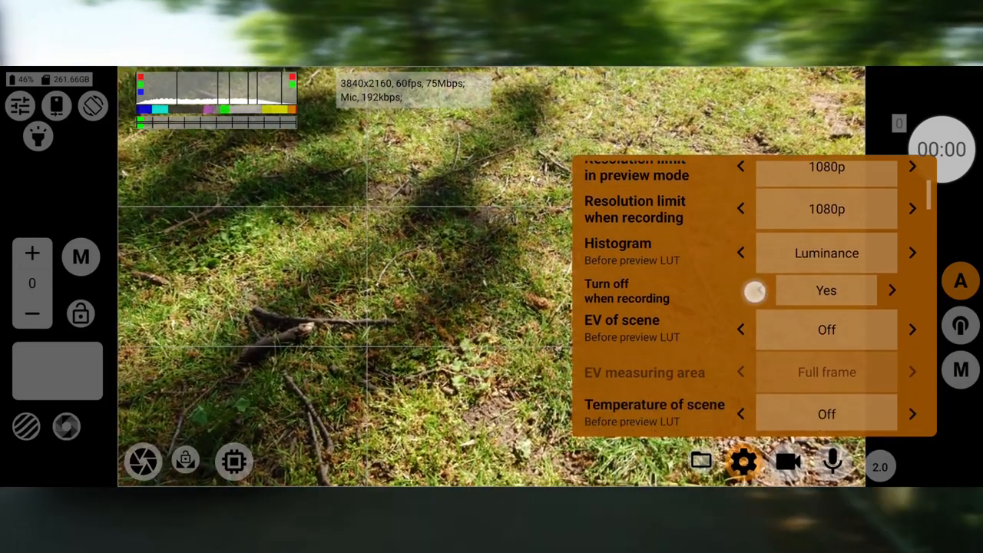
pyautogui.scroll(-3)
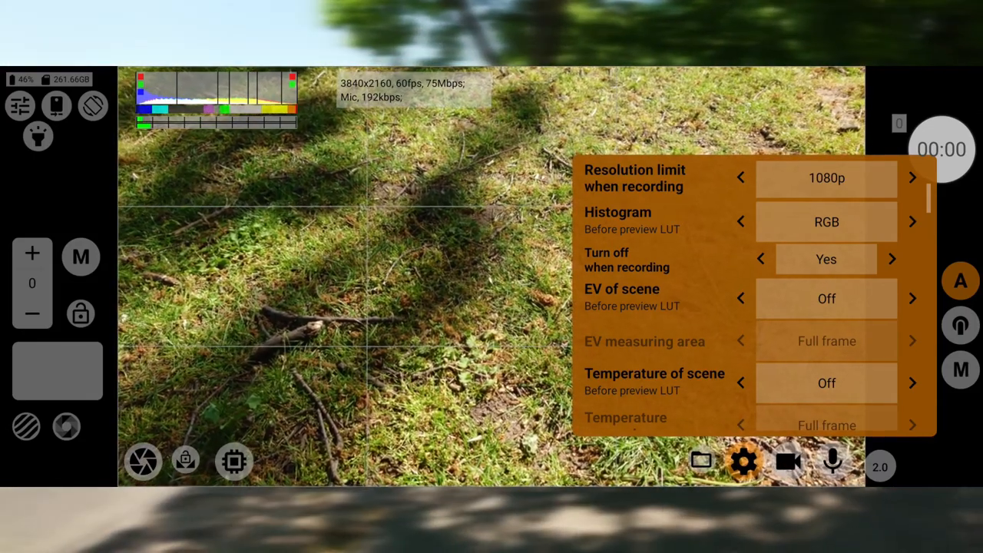
pyautogui.scroll(-3)
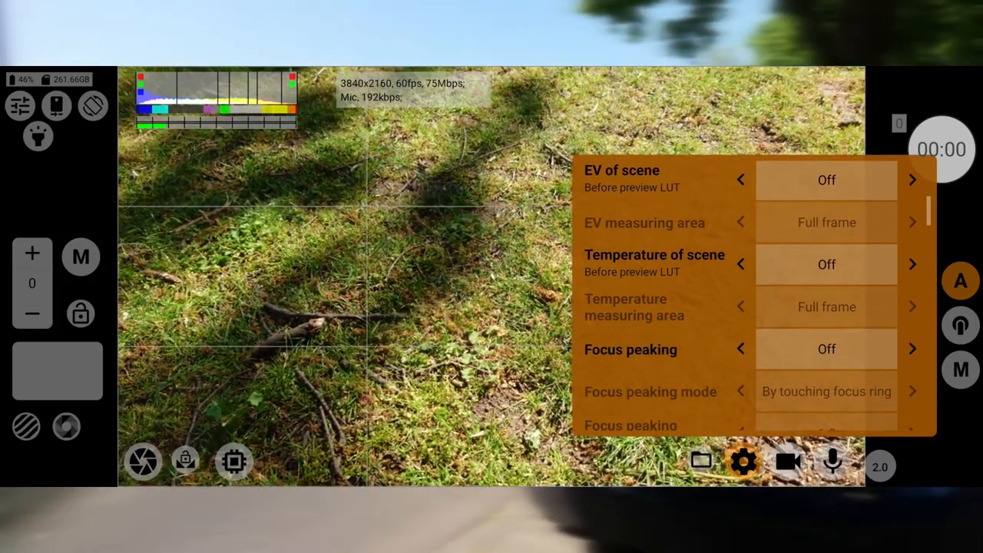
pyautogui.scroll(-3)
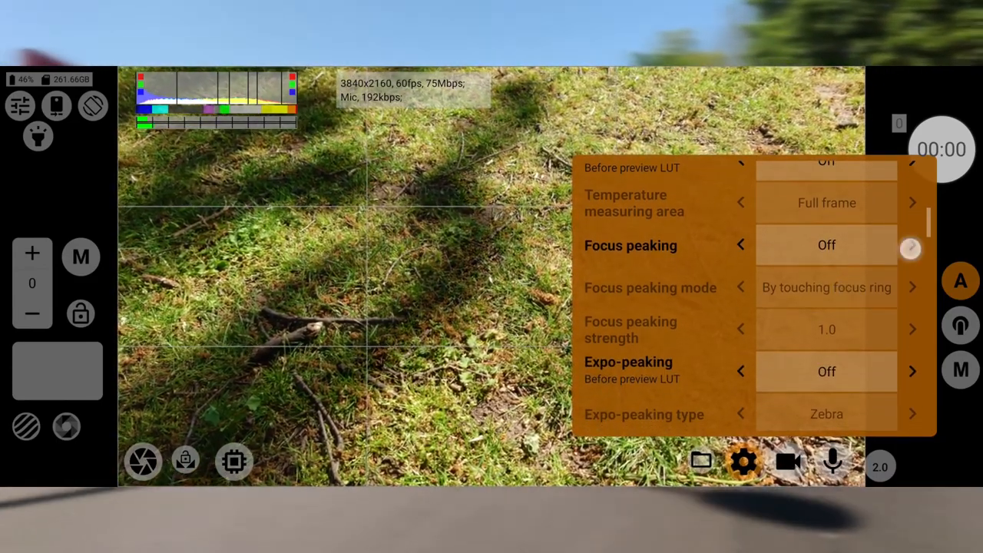
# Switch focus peaking On, keeping the touching-focus-ring peaking mode.
pyautogui.click(910, 248)
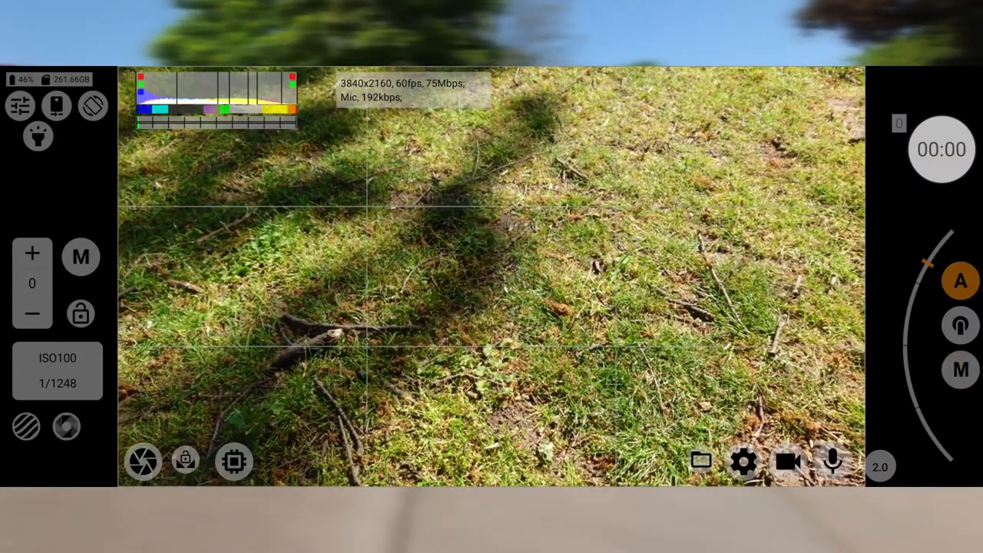
pyautogui.click(742, 461)
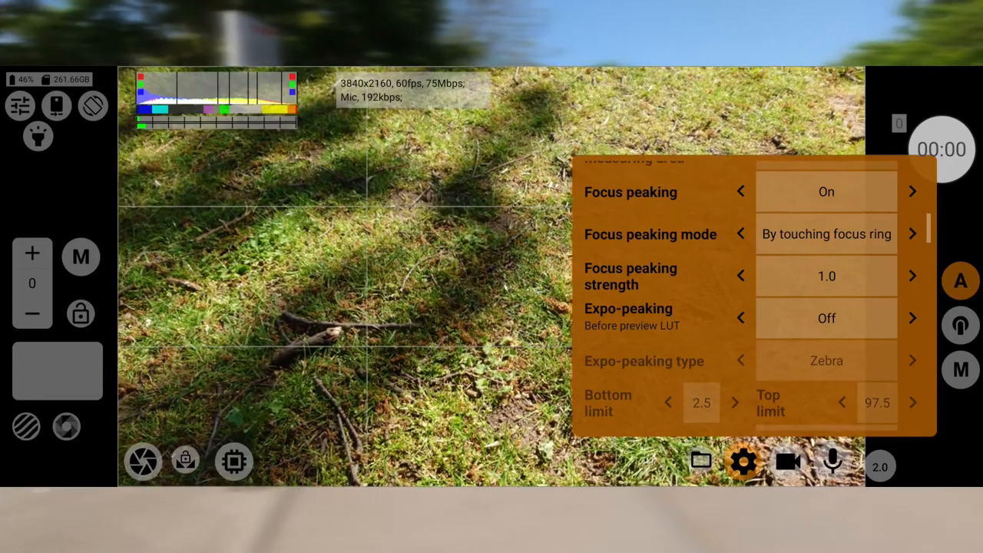
pyautogui.scroll(-3)
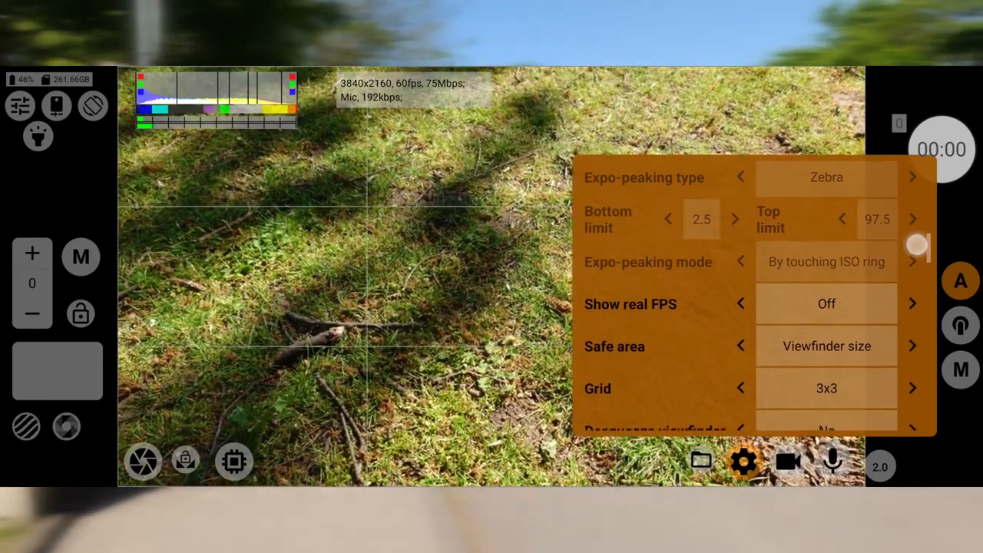
pyautogui.scroll(-3)
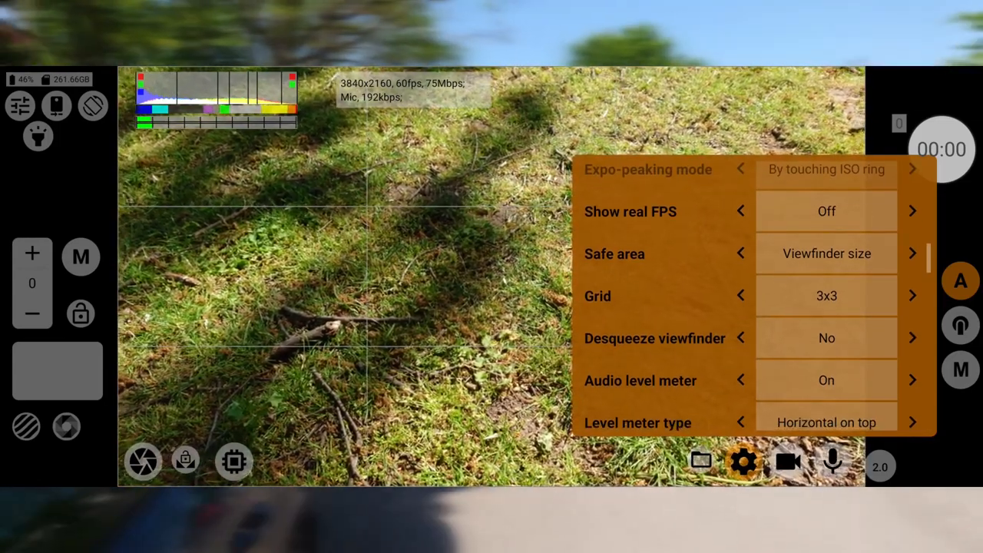
pyautogui.scroll(-3)
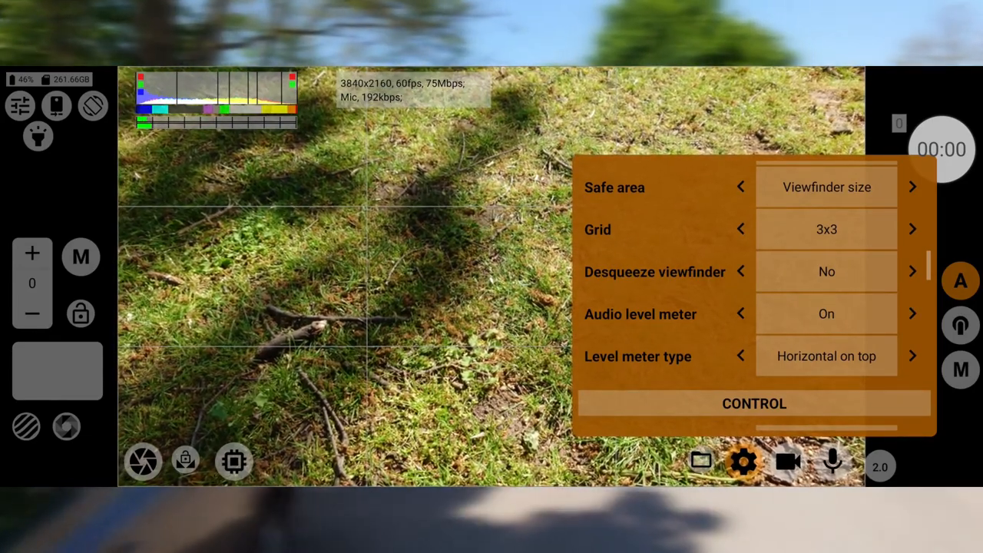
pyautogui.click(913, 272)
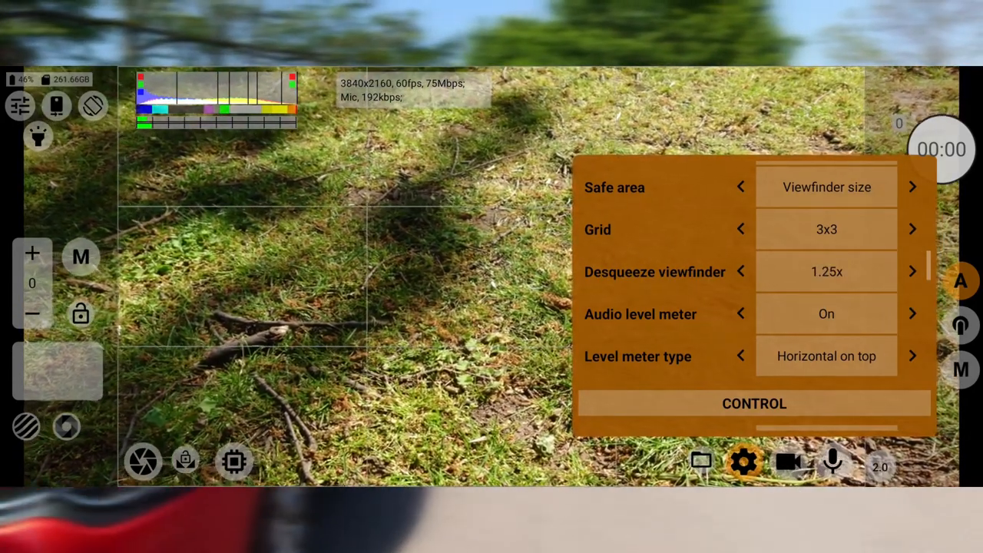
pyautogui.scroll(-3)
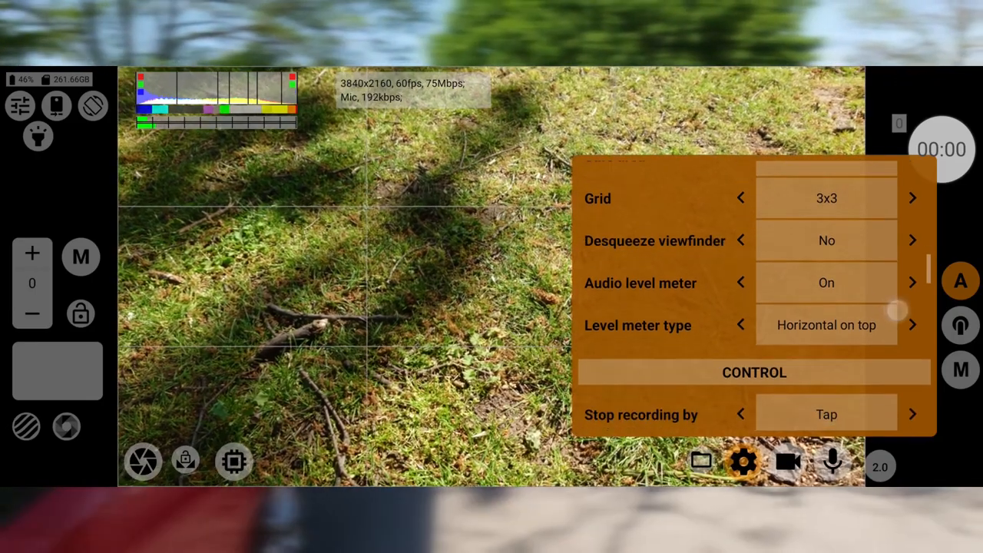
pyautogui.scroll(-3)
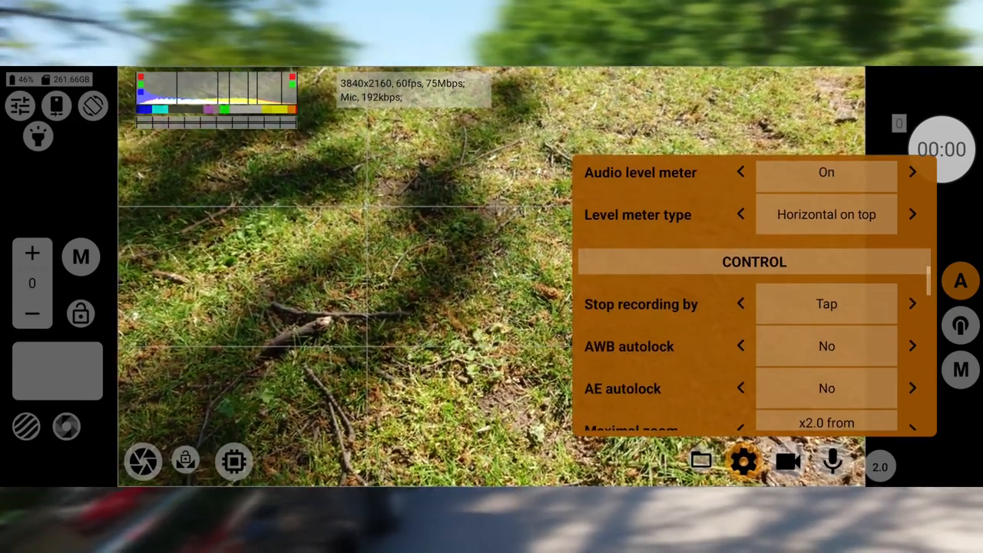
pyautogui.scroll(-3)
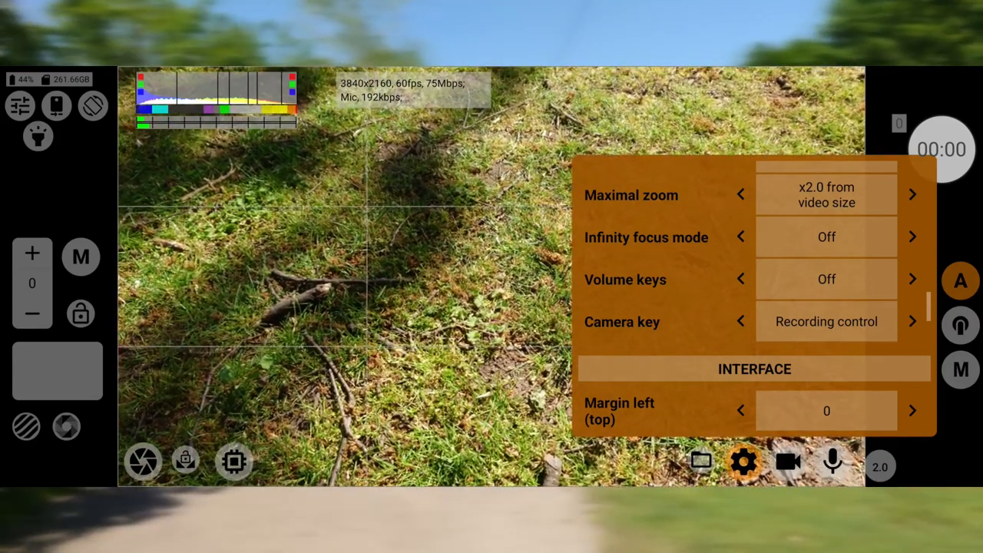
pyautogui.click(913, 279)
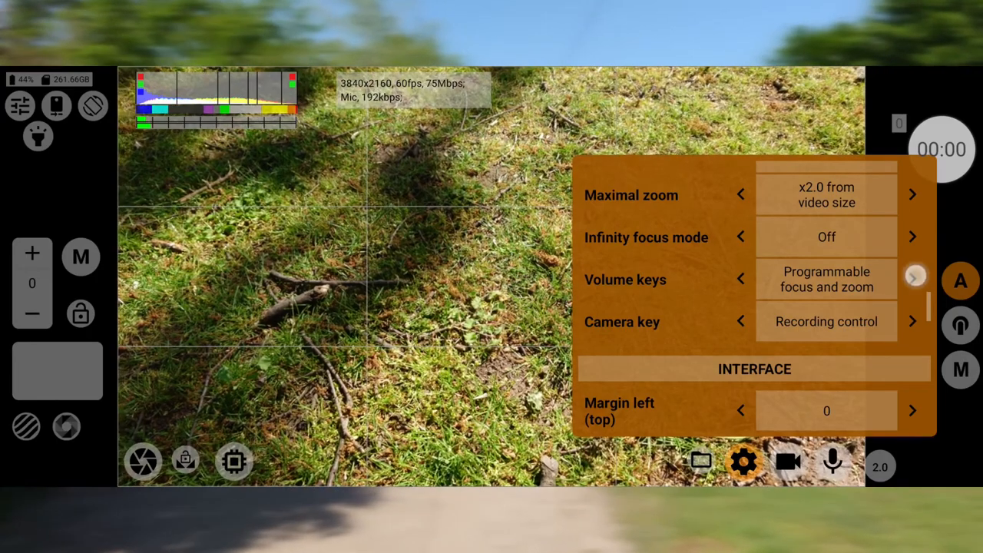
pyautogui.click(914, 279)
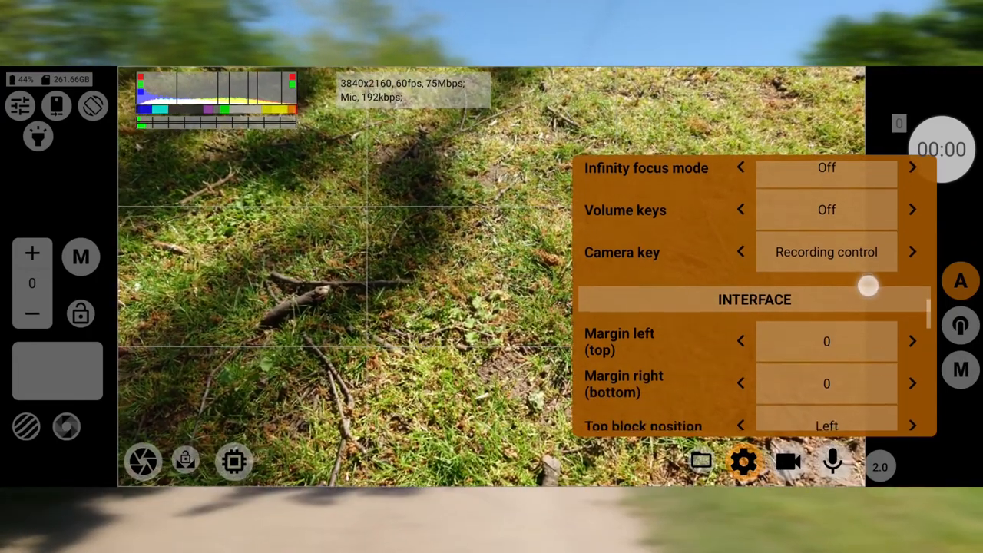
pyautogui.scroll(3)
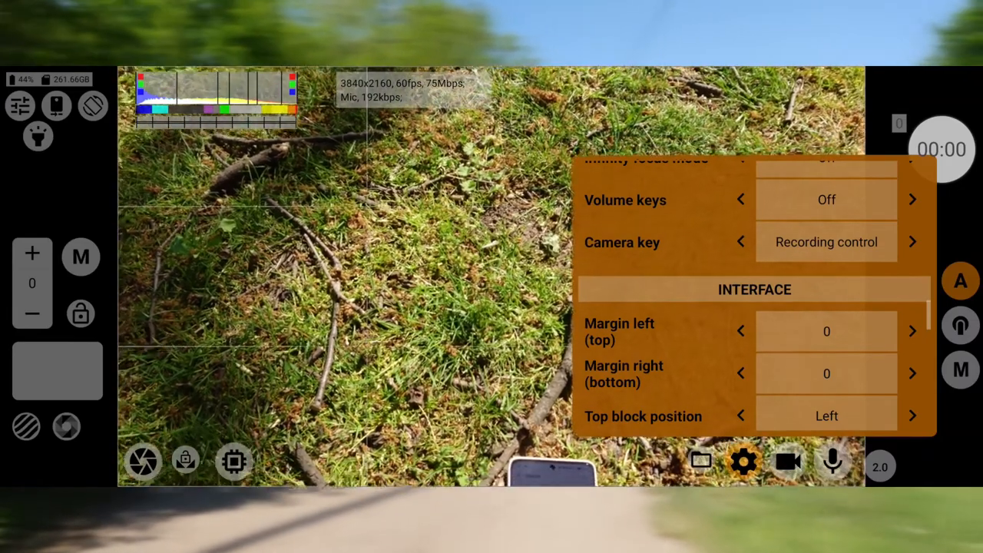
pyautogui.scroll(-3)
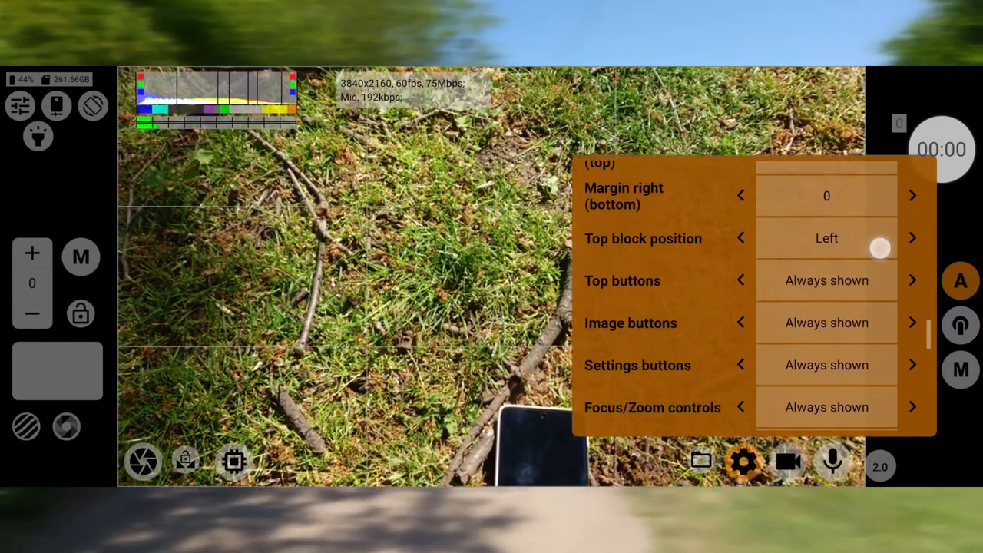
pyautogui.scroll(-3)
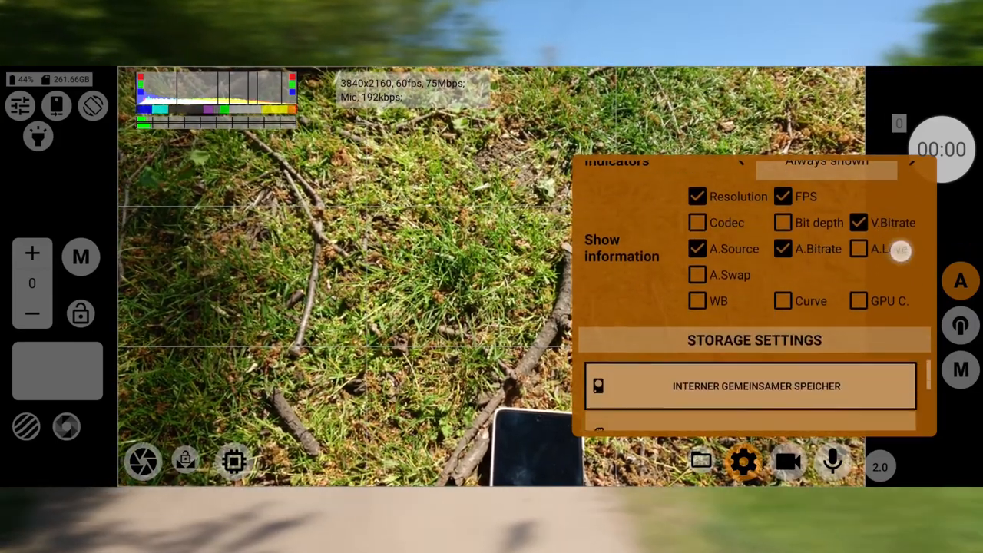
pyautogui.scroll(-3)
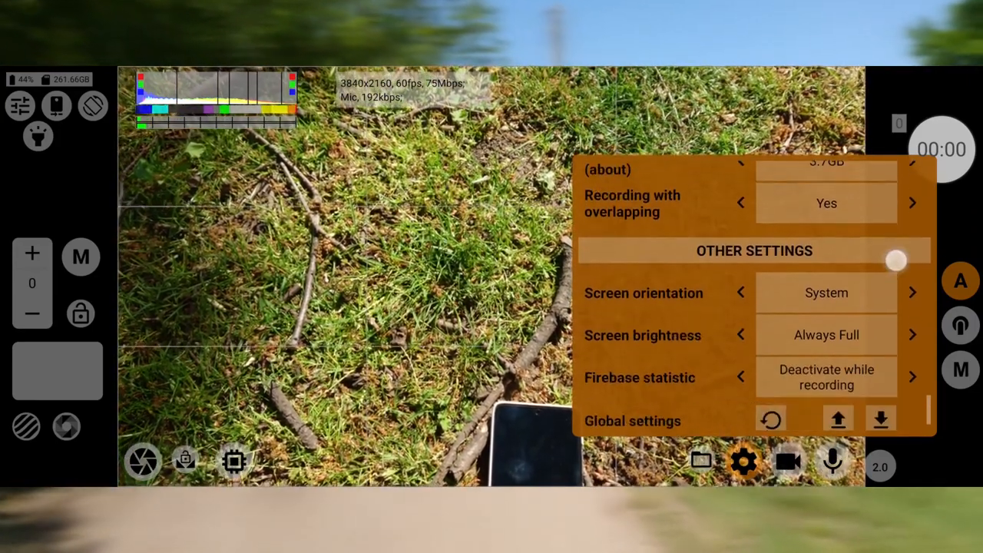
pyautogui.scroll(-3)
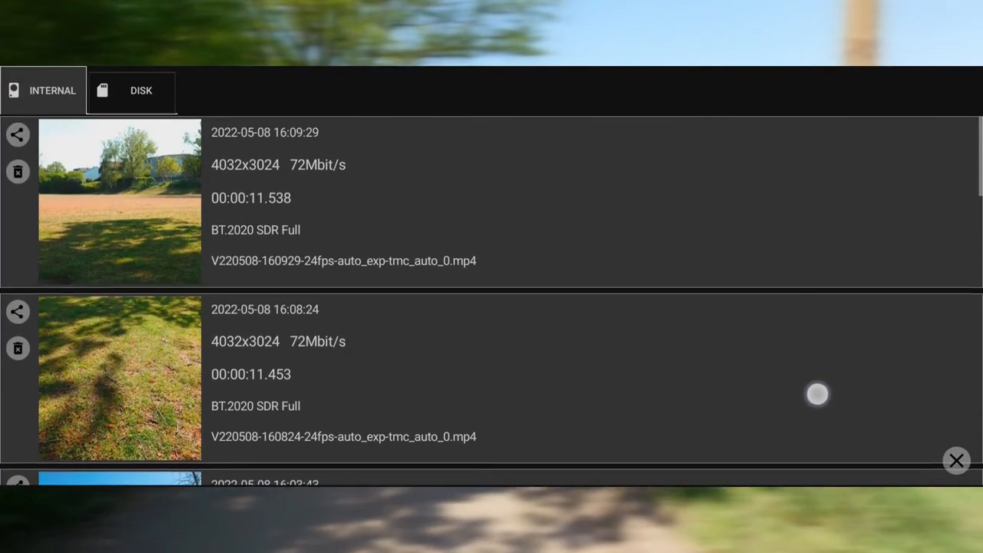
# Close the clip gallery and show the Daylight, Cloudy and Shade white balance presets.
pyautogui.click(957, 461)
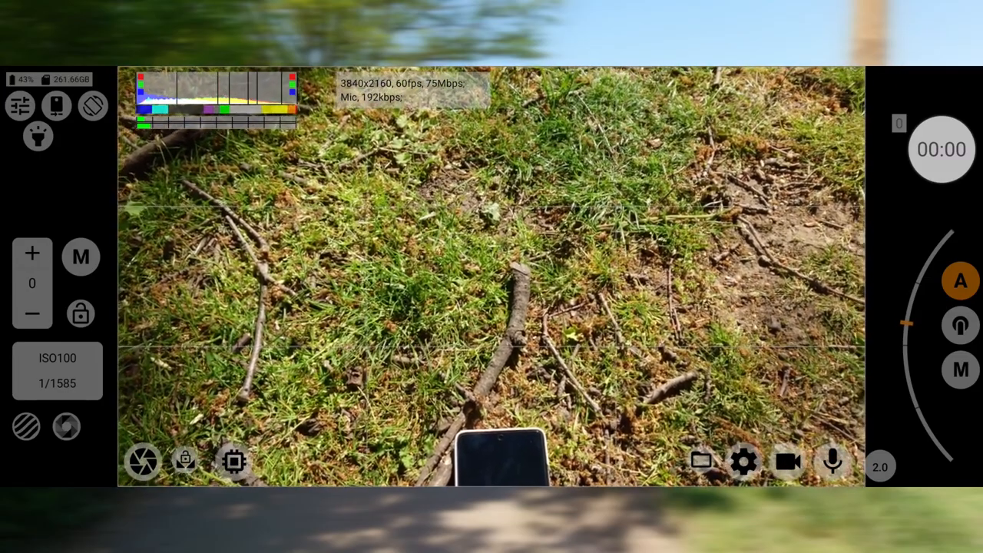
pyautogui.click(234, 461)
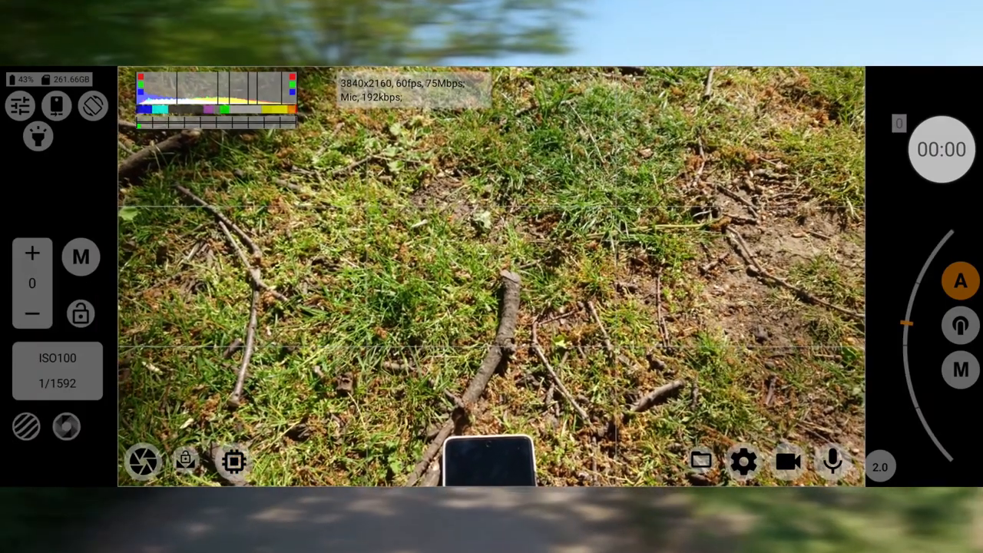
pyautogui.click(186, 461)
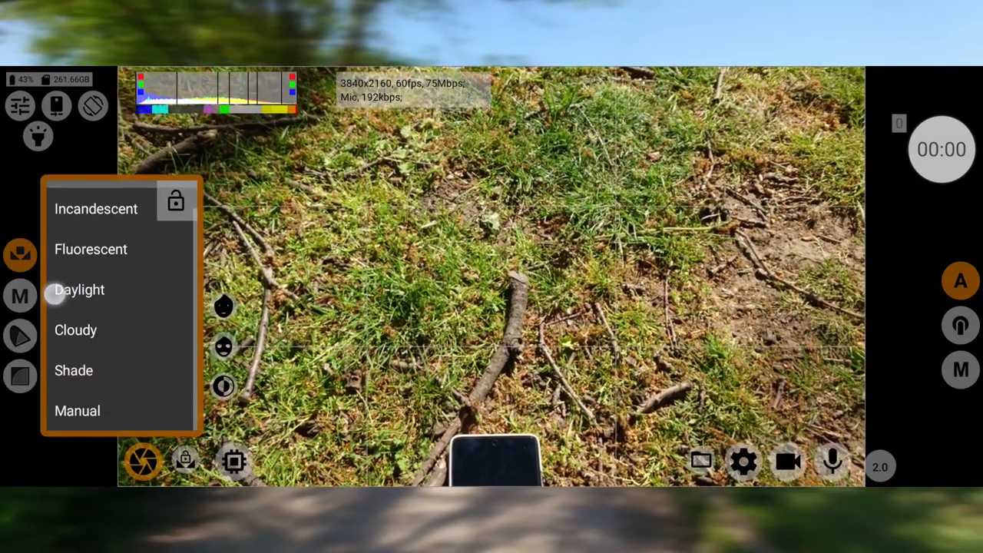
# Turn on manual white balance and drag the colour grid, Tem and Tint sliders.
pyautogui.click(75, 331)
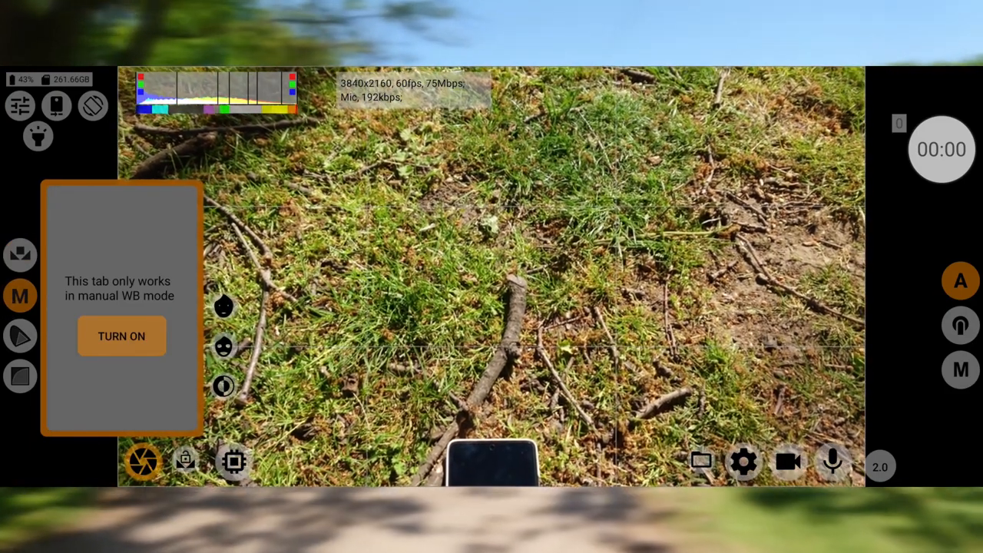
pyautogui.click(121, 336)
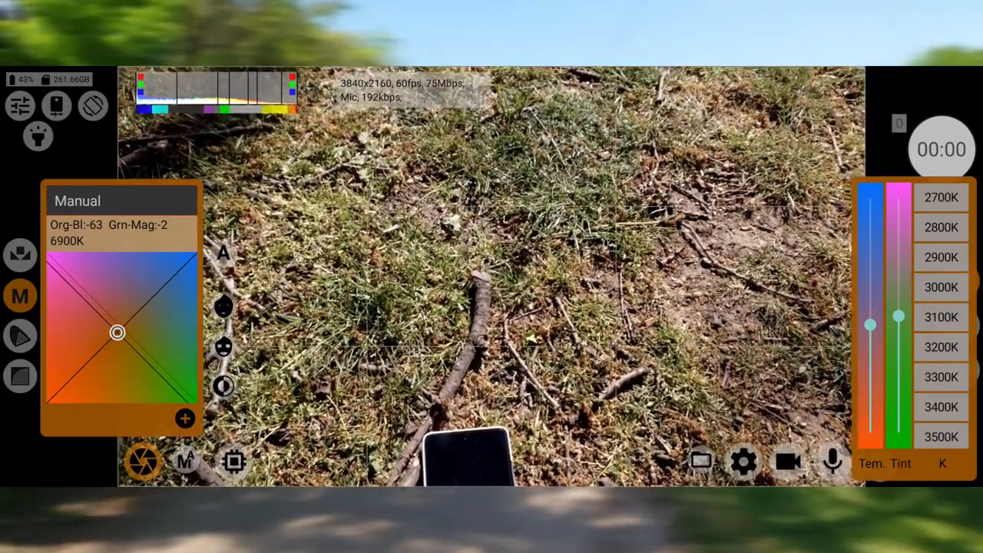
pyautogui.moveTo(117, 331); pyautogui.dragTo(190, 266)
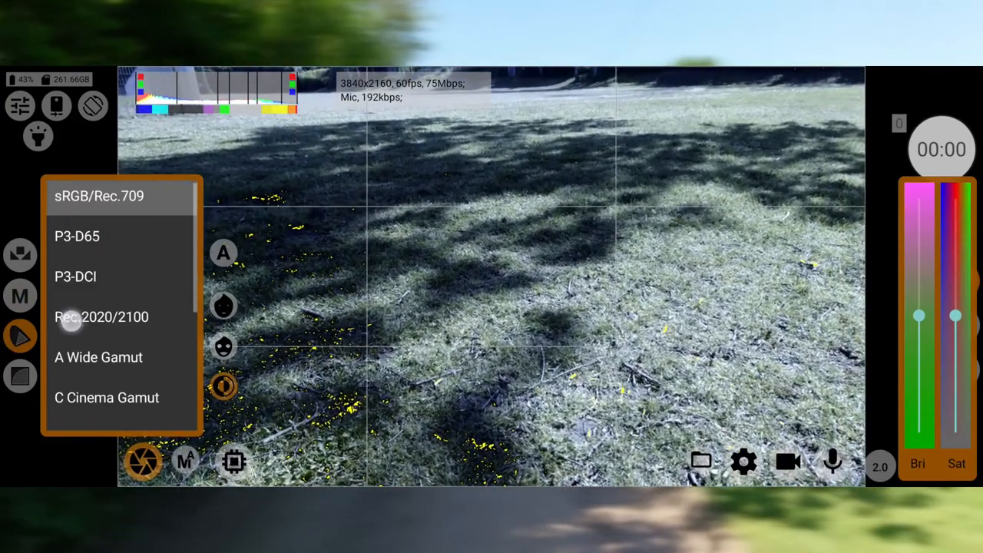
pyautogui.scroll(-3)
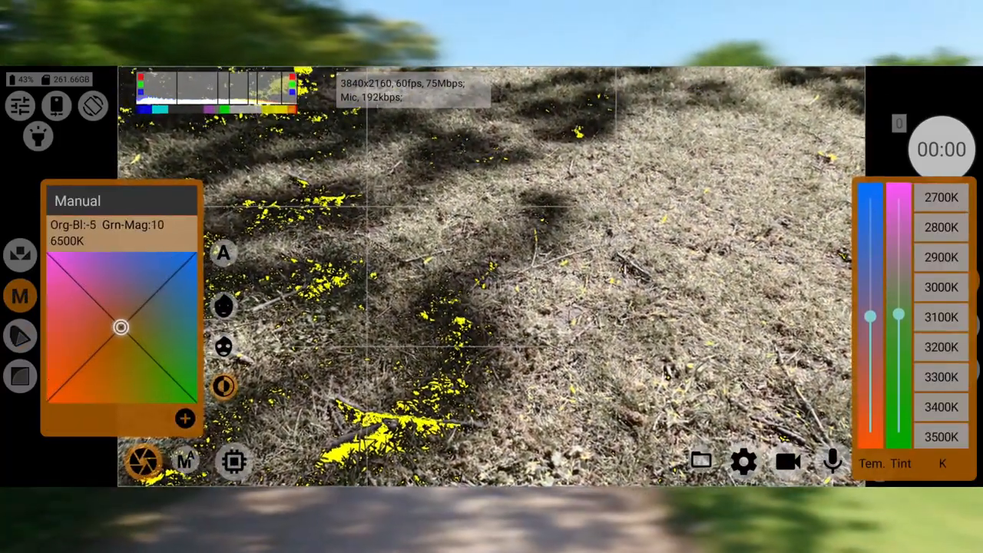
pyautogui.moveTo(121, 326); pyautogui.dragTo(112, 335)
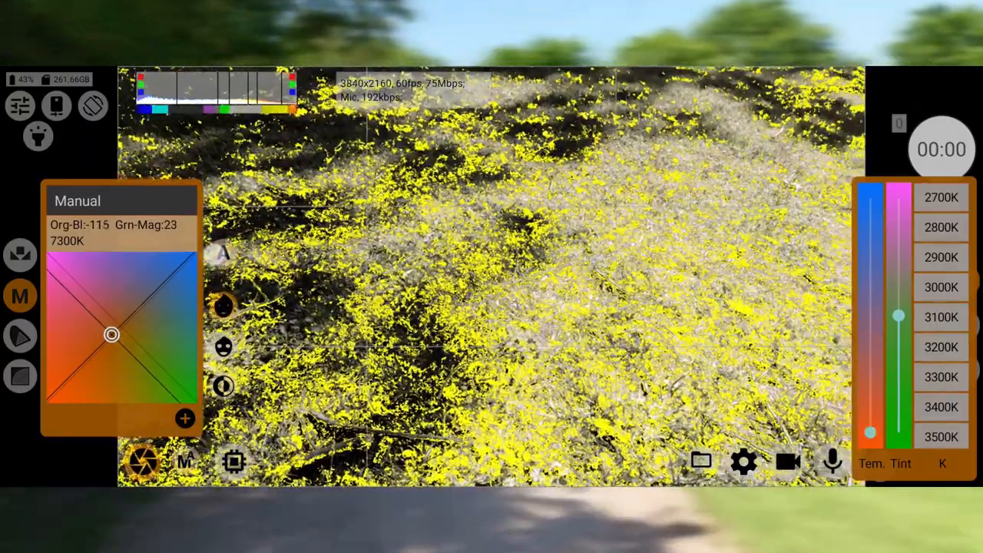
pyautogui.moveTo(111, 335); pyautogui.dragTo(50, 400)
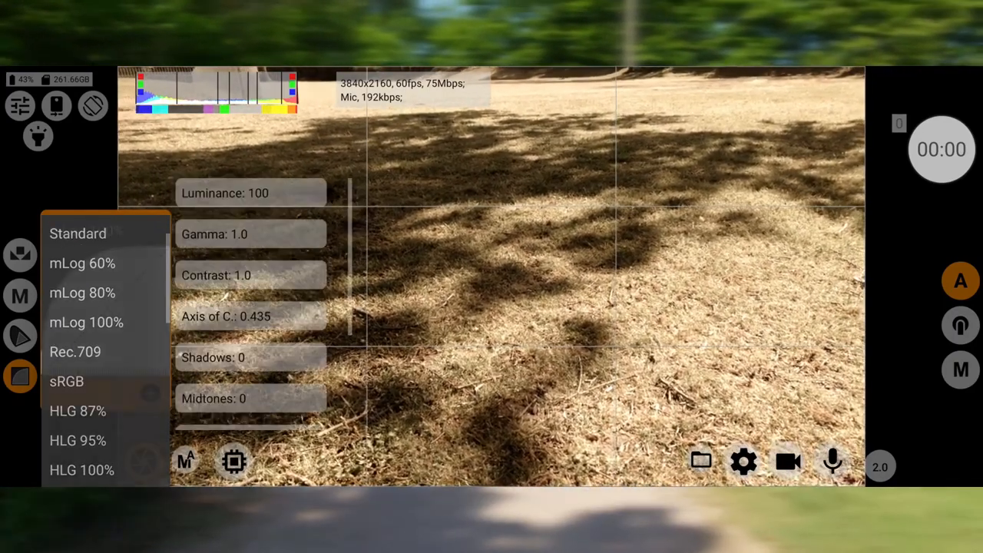
# Choose a gamma profile such as mLog 100% from the curve list.
pyautogui.click(86, 322)
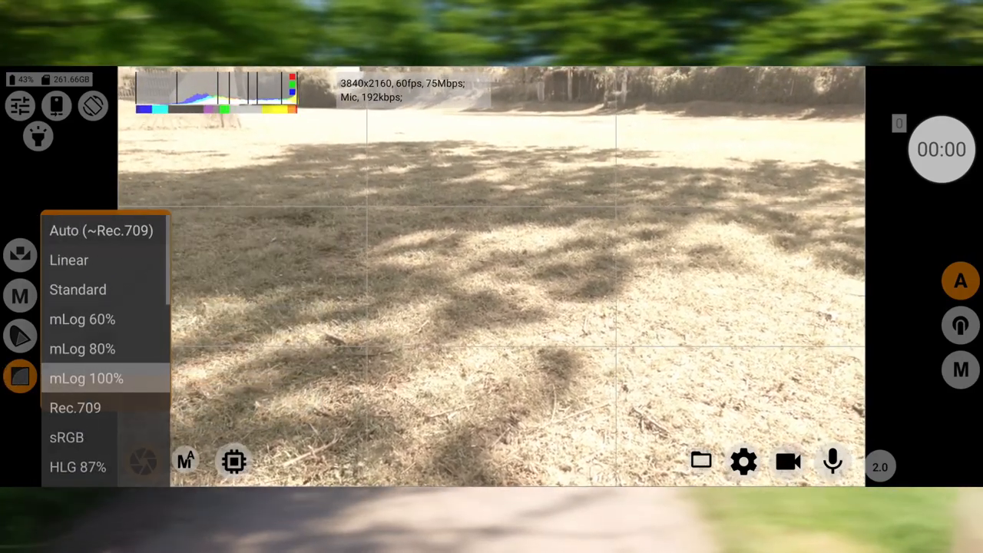
pyautogui.click(102, 231)
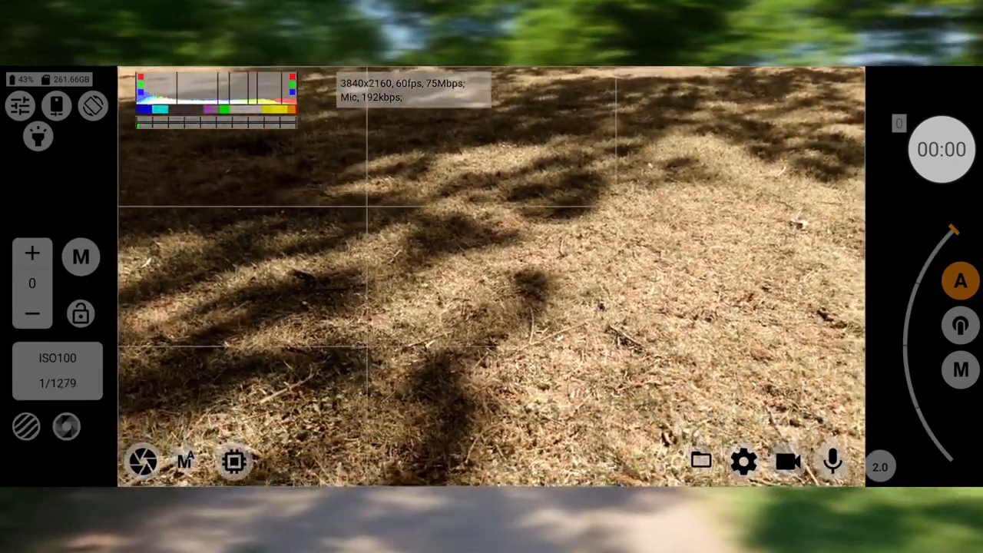
# Nudge exposure compensation to +1/12, try manual ISO/shutter, return to auto, then open global presets.
pyautogui.click(31, 313)
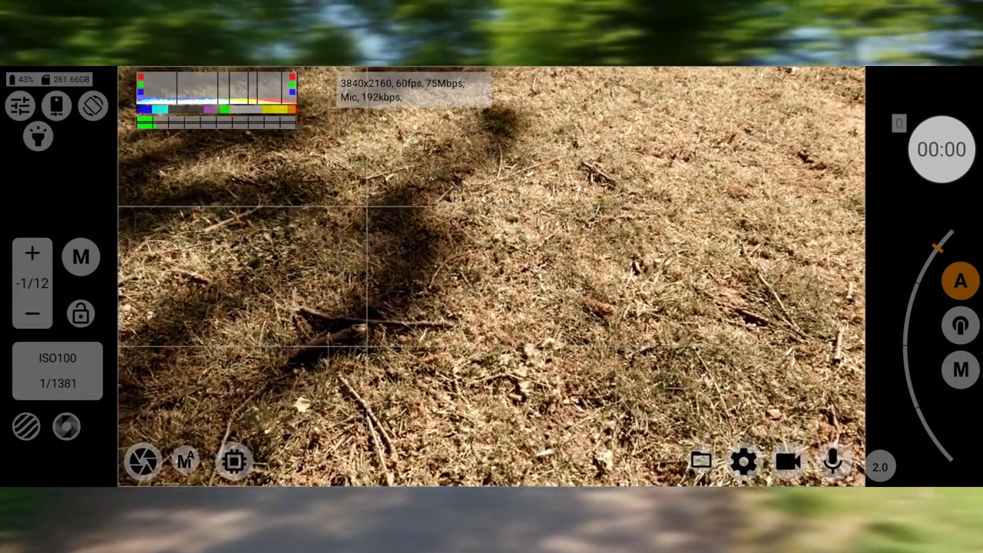
pyautogui.click(32, 254)
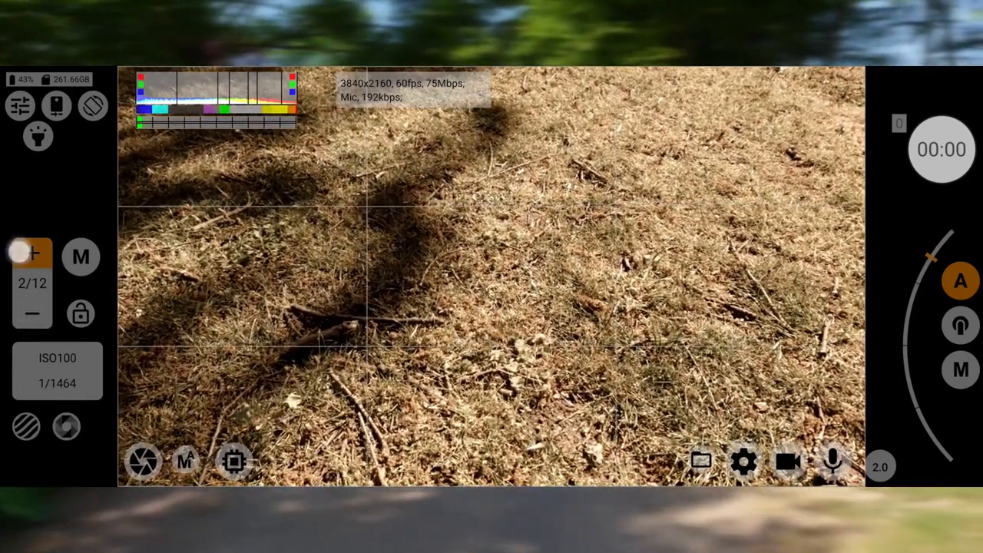
pyautogui.click(32, 313)
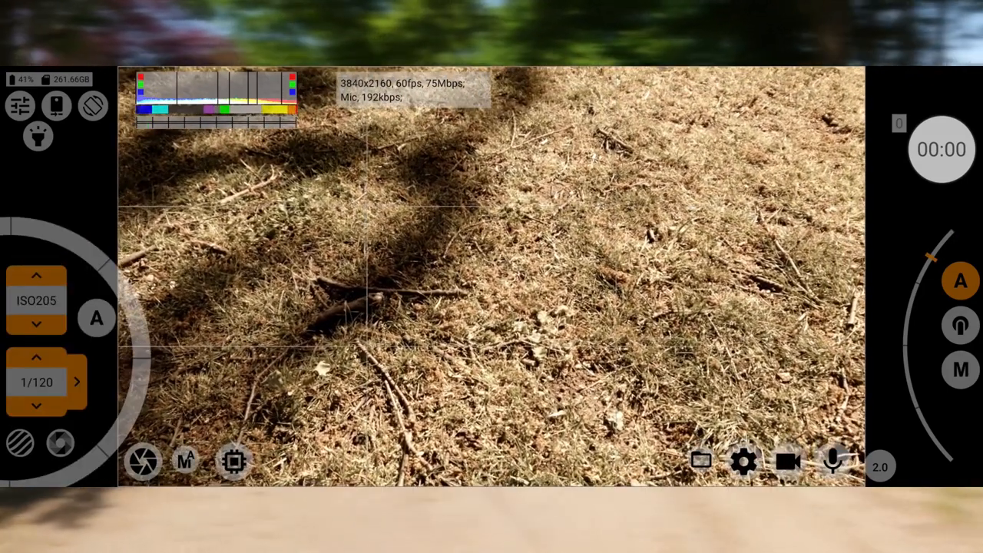
pyautogui.click(785, 461)
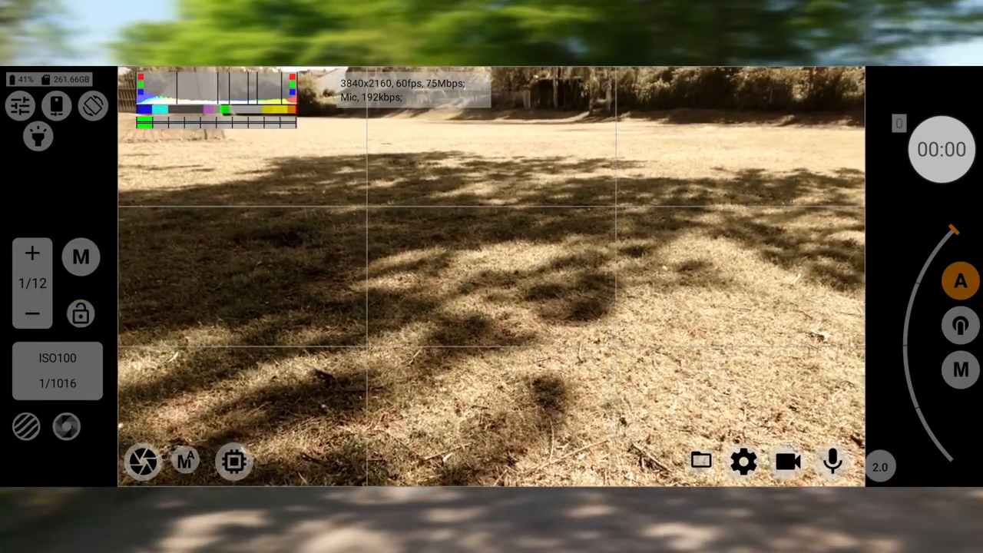
pyautogui.click(38, 136)
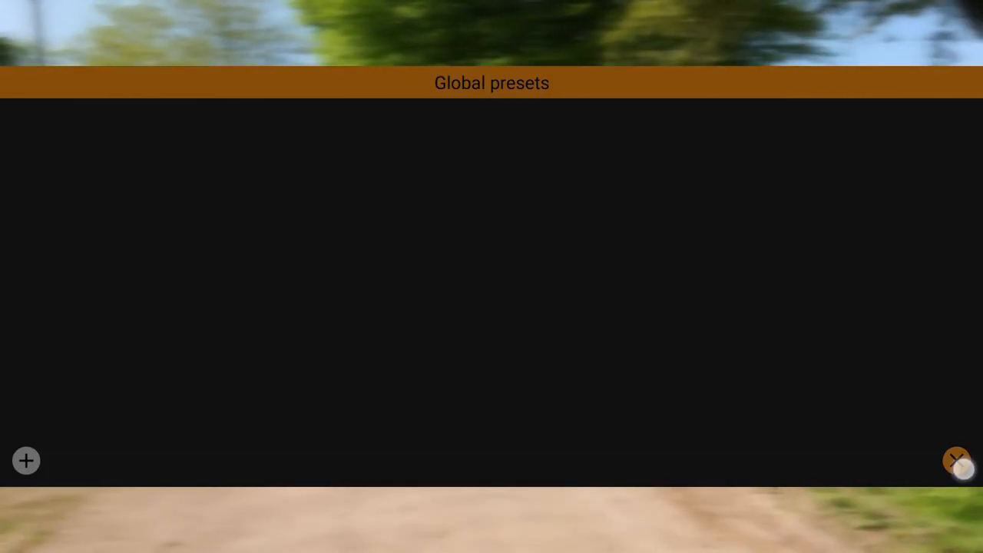
# Close the empty Global presets screen and switch to the front camera at 1280x720 30fps.
pyautogui.click(957, 461)
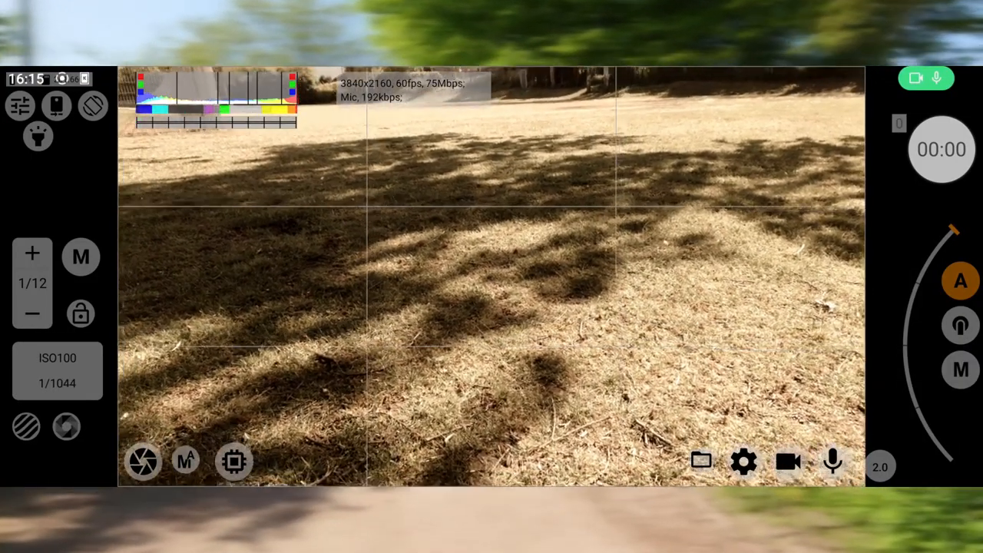
pyautogui.click(56, 106)
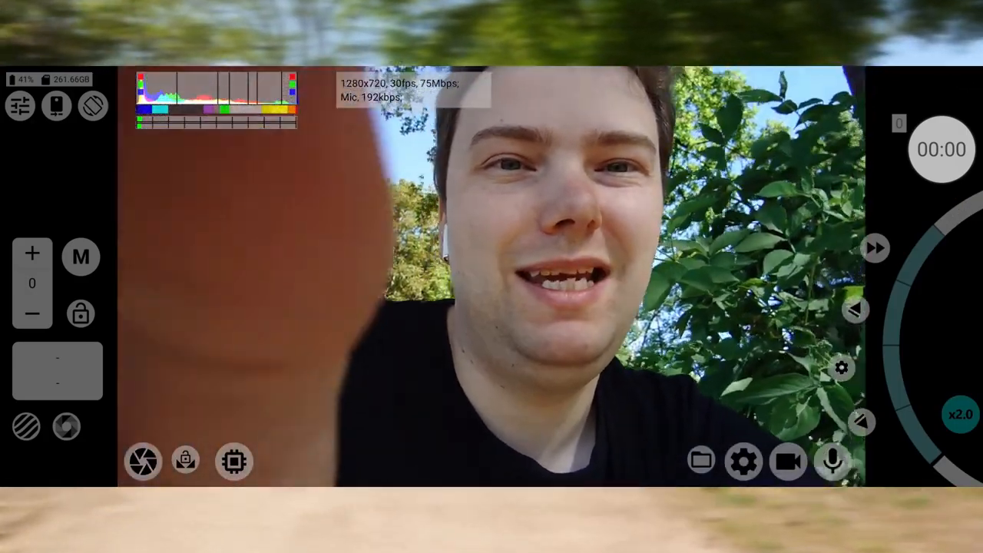
# Switch back to the rear camera, showing 3840x2160 at 60fps with auto exposure.
pyautogui.click(56, 106)
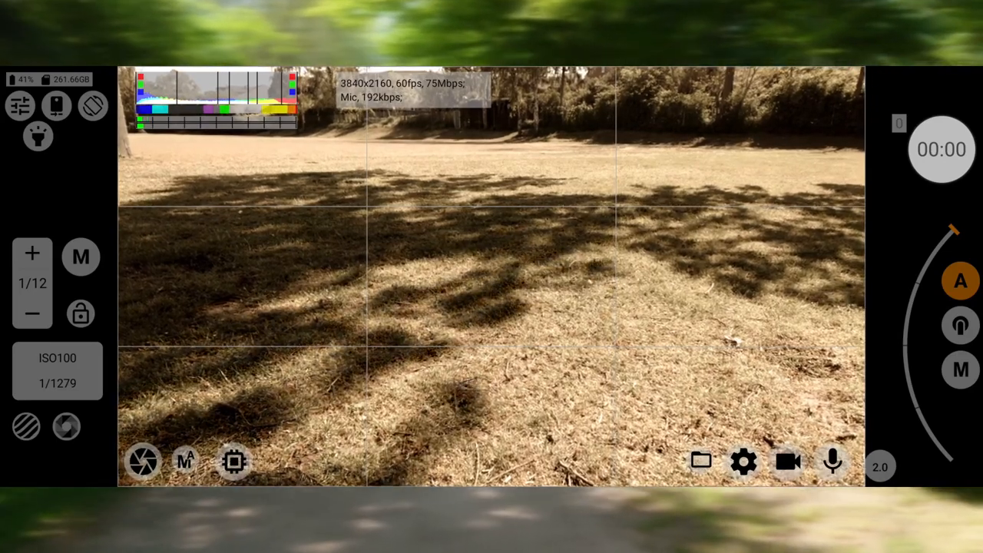
# Show the without-GPU Resolution and FPS list, with 3840x2160 at 60fps marked.
pyautogui.click(235, 461)
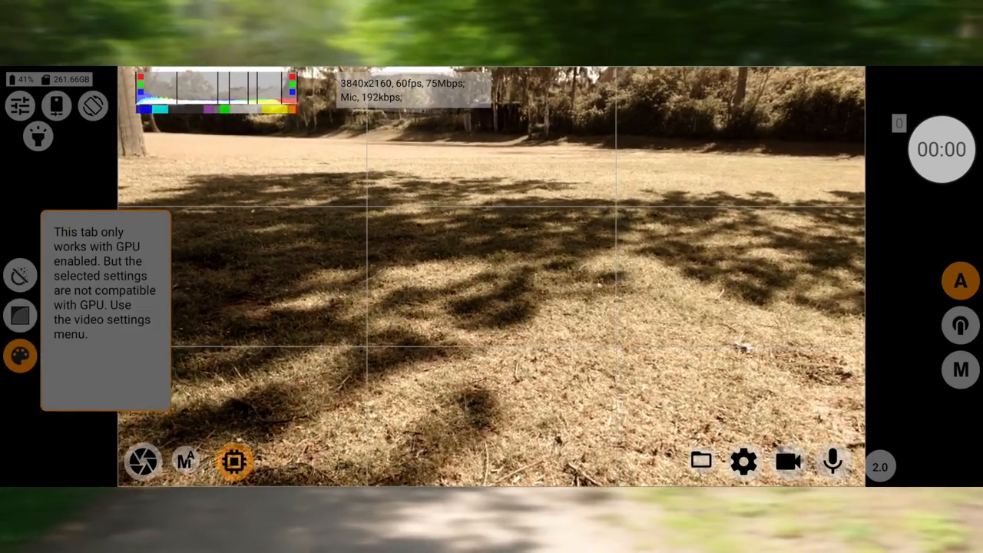
pyautogui.click(20, 355)
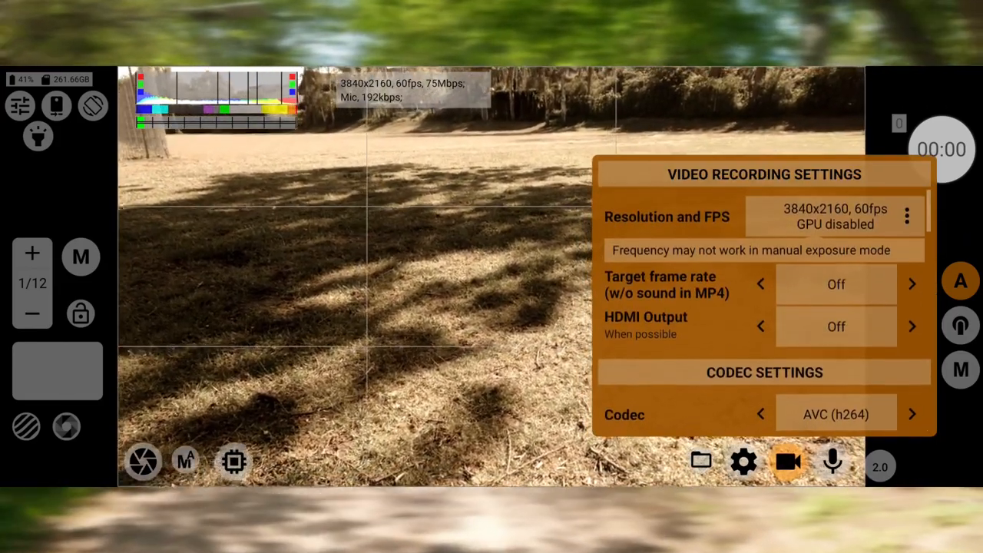
pyautogui.click(833, 217)
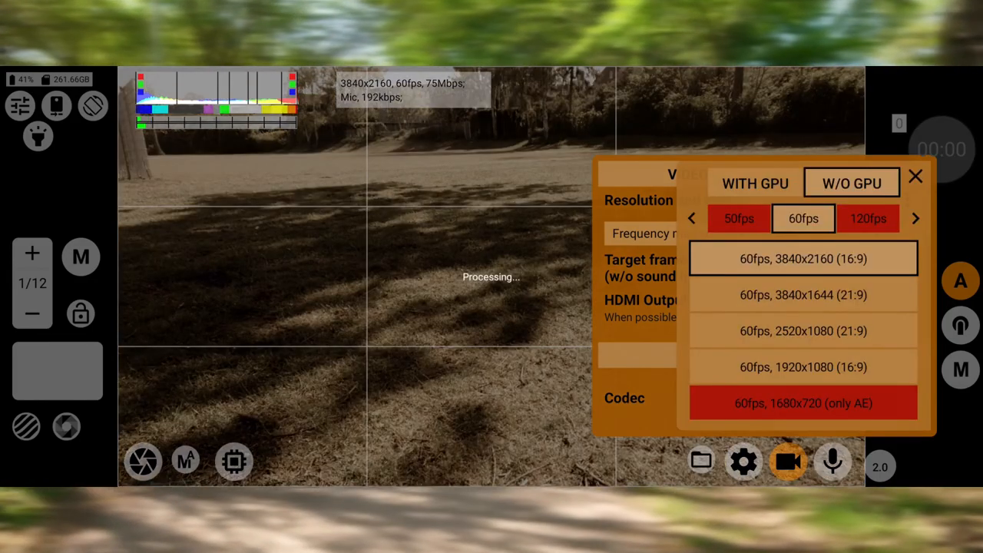